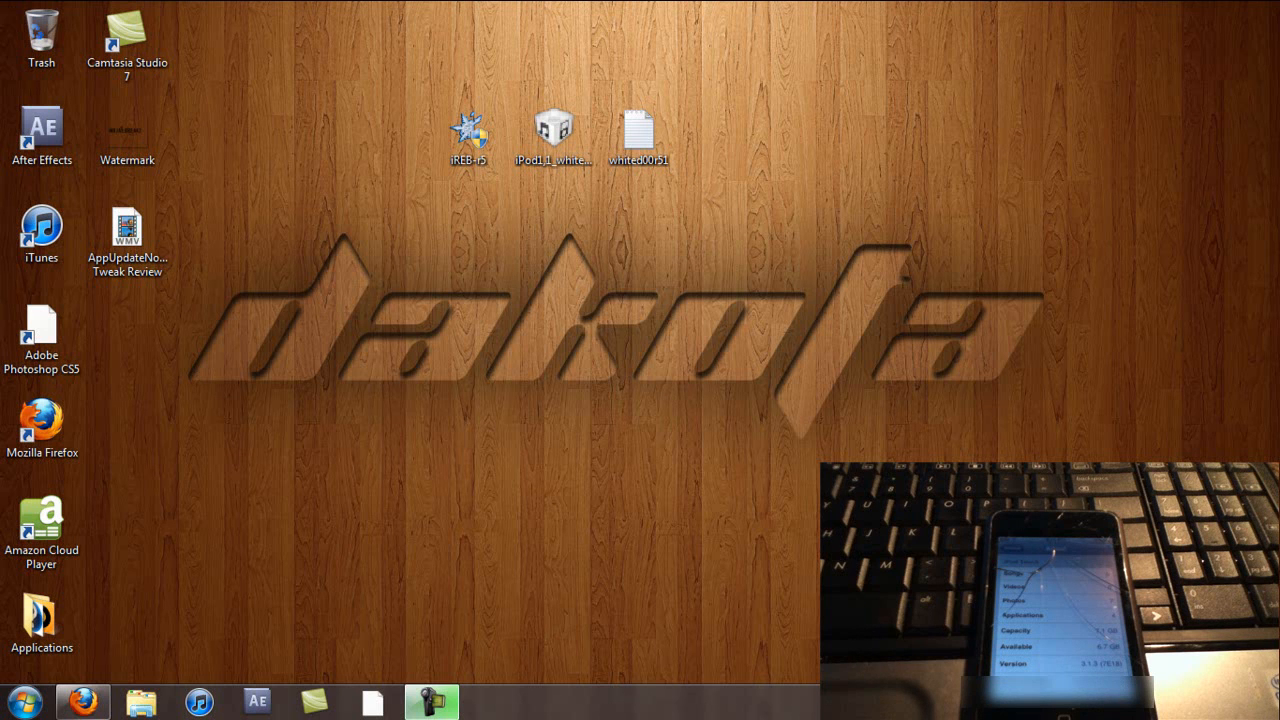
Point out the iREB tool and the iPod firmware file on the desktop
click(468, 135)
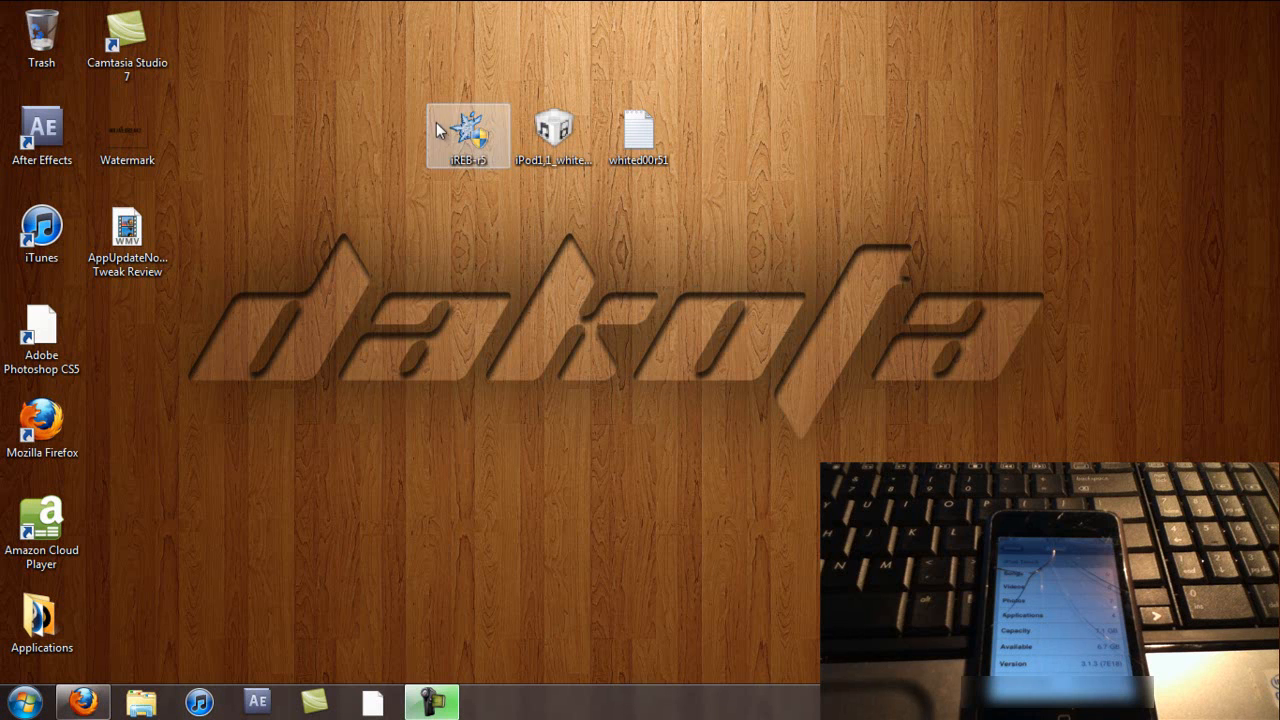
click(553, 135)
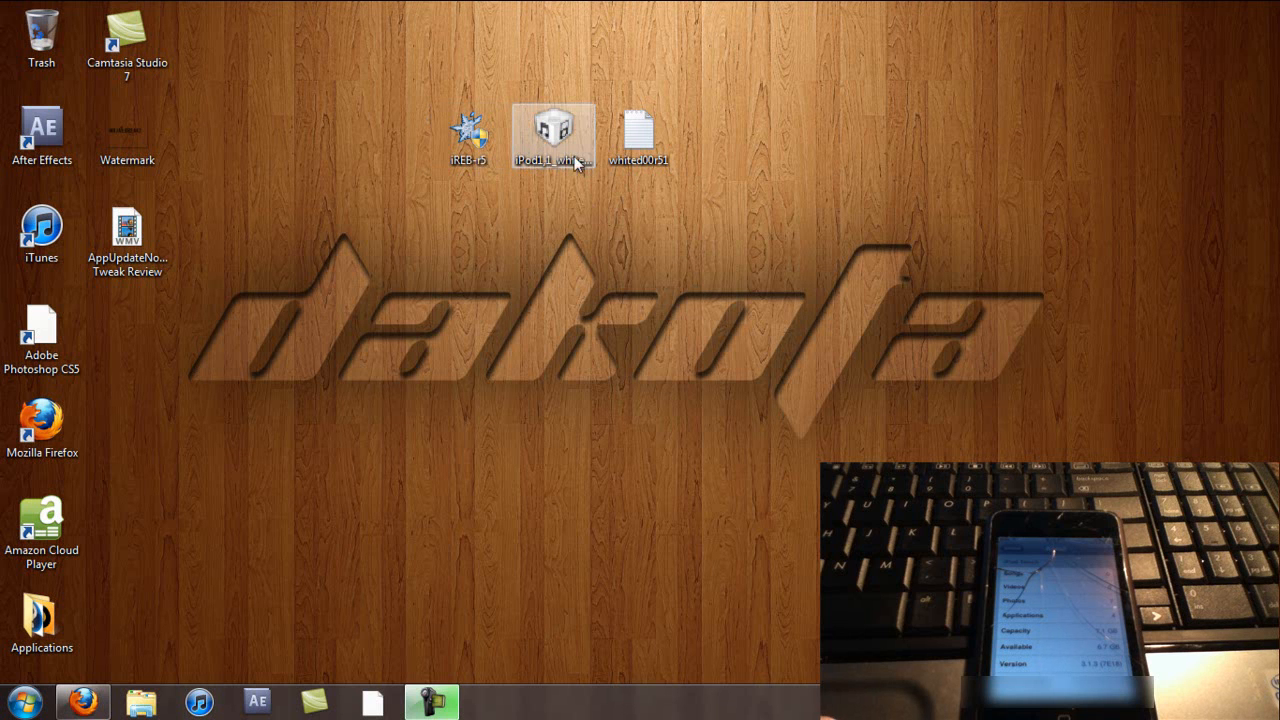
click(638, 135)
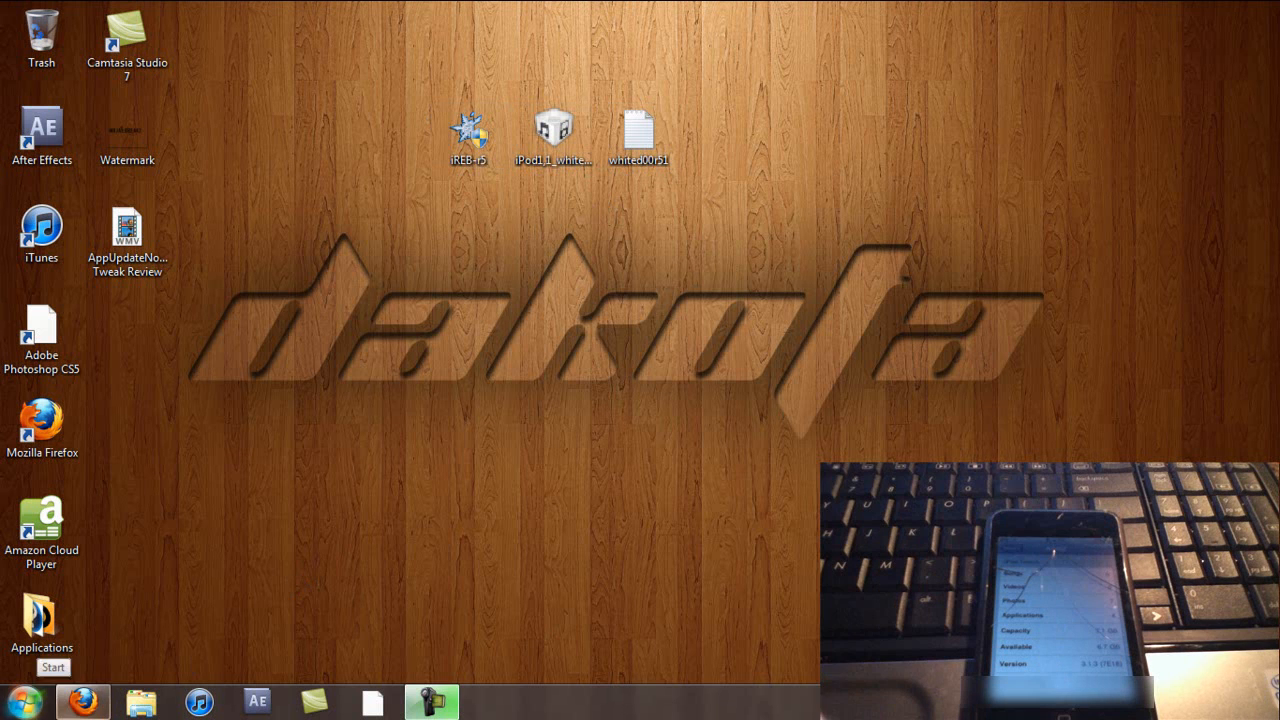
Return Firefox to the Whited00r home page and open the Download device list
click(82, 700)
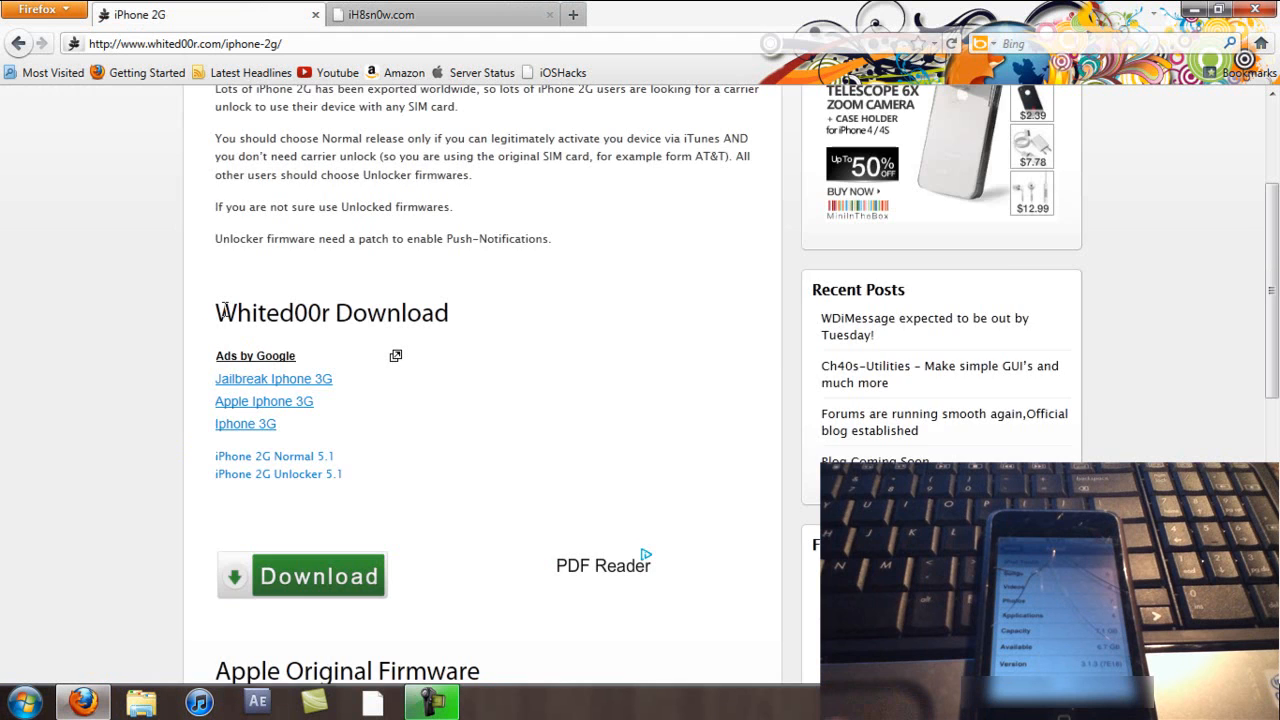
click(214, 158)
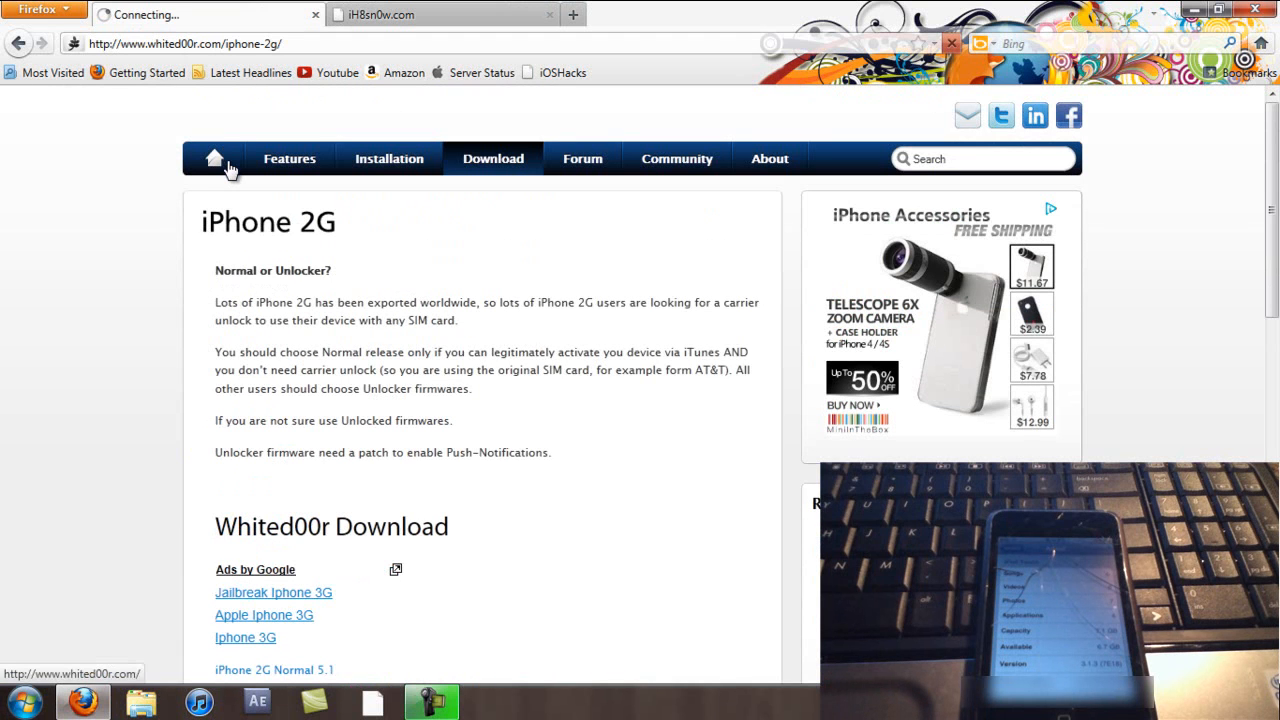
click(214, 158)
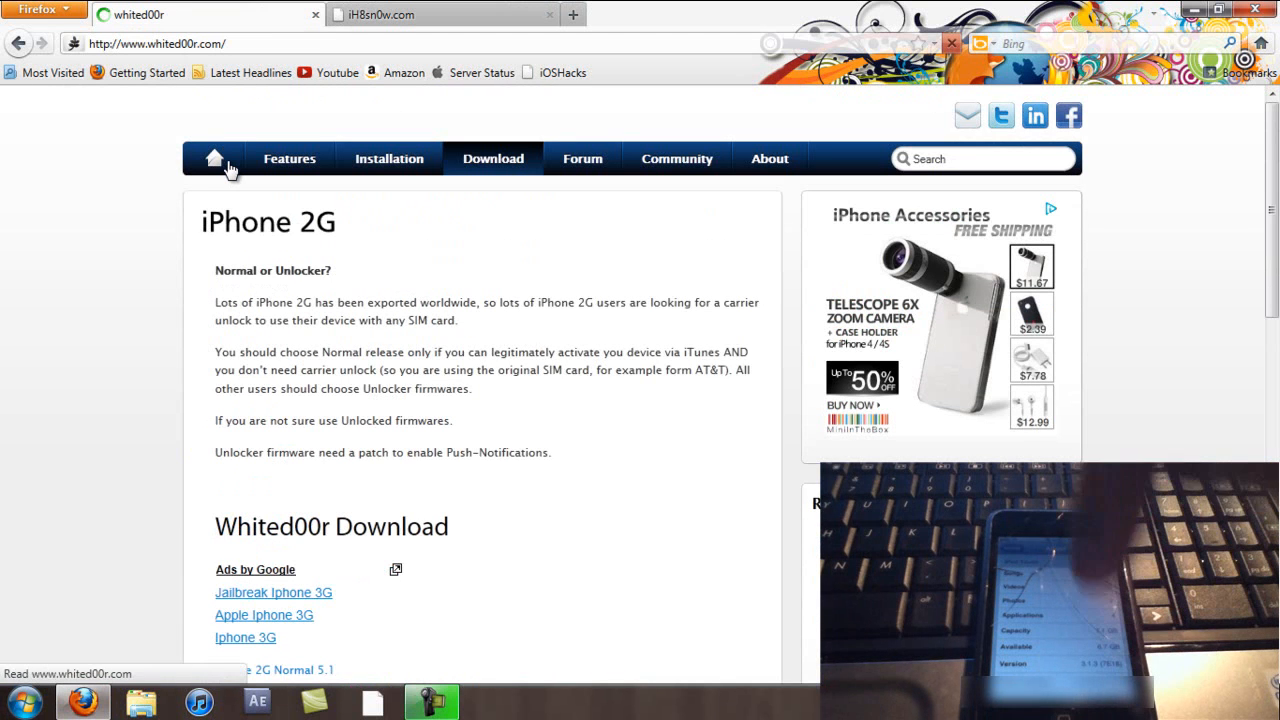
click(213, 158)
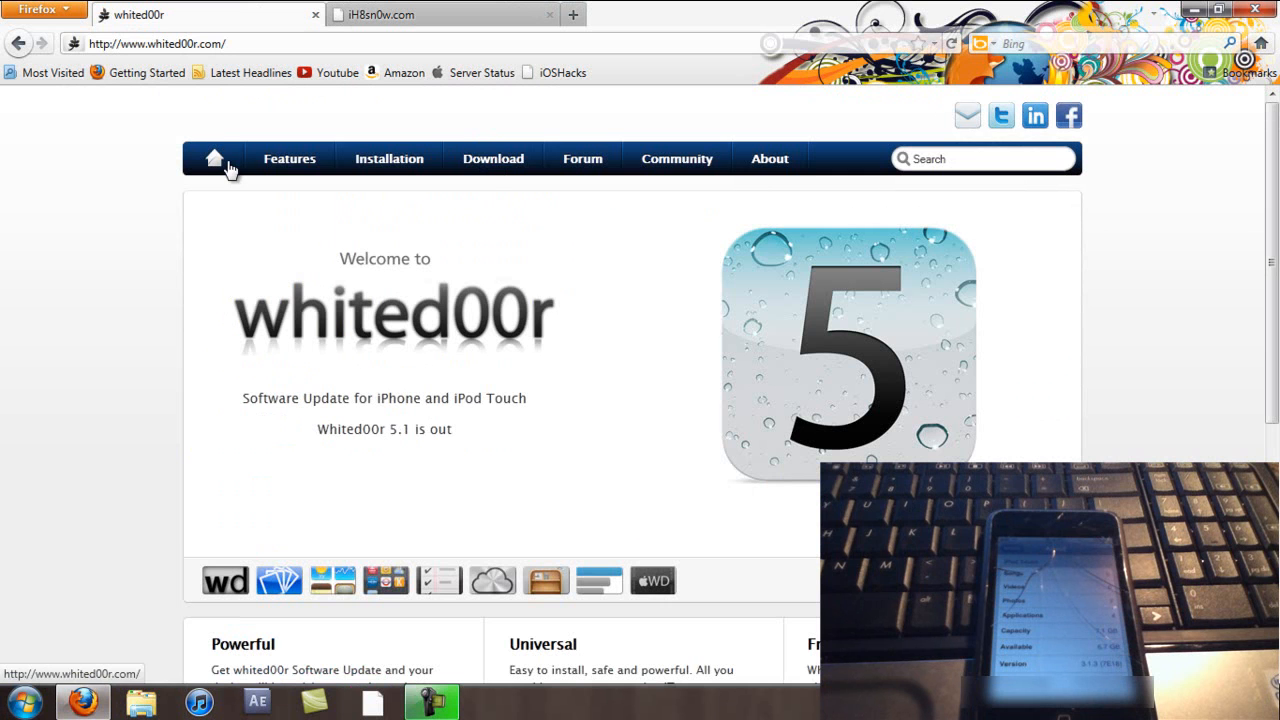
click(493, 158)
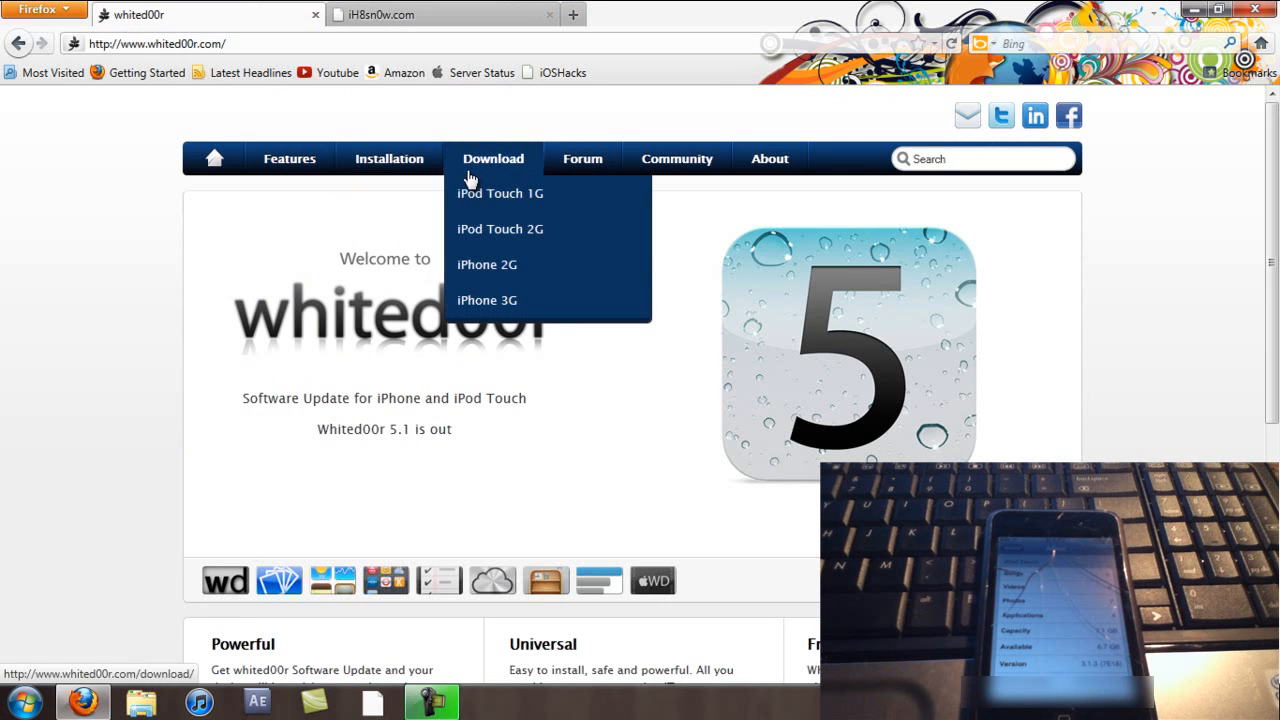
mouse_move(493, 170)
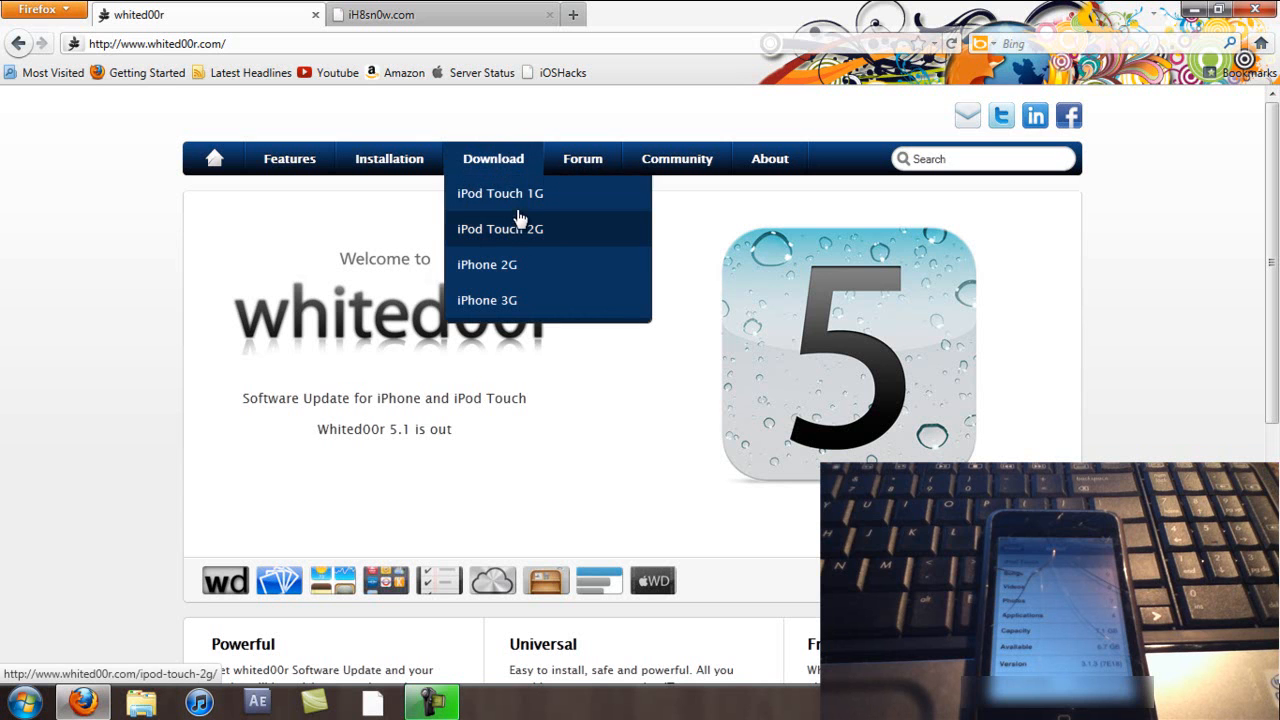
Open the iPod Touch 1G download page and follow its WD5.1 link
click(500, 193)
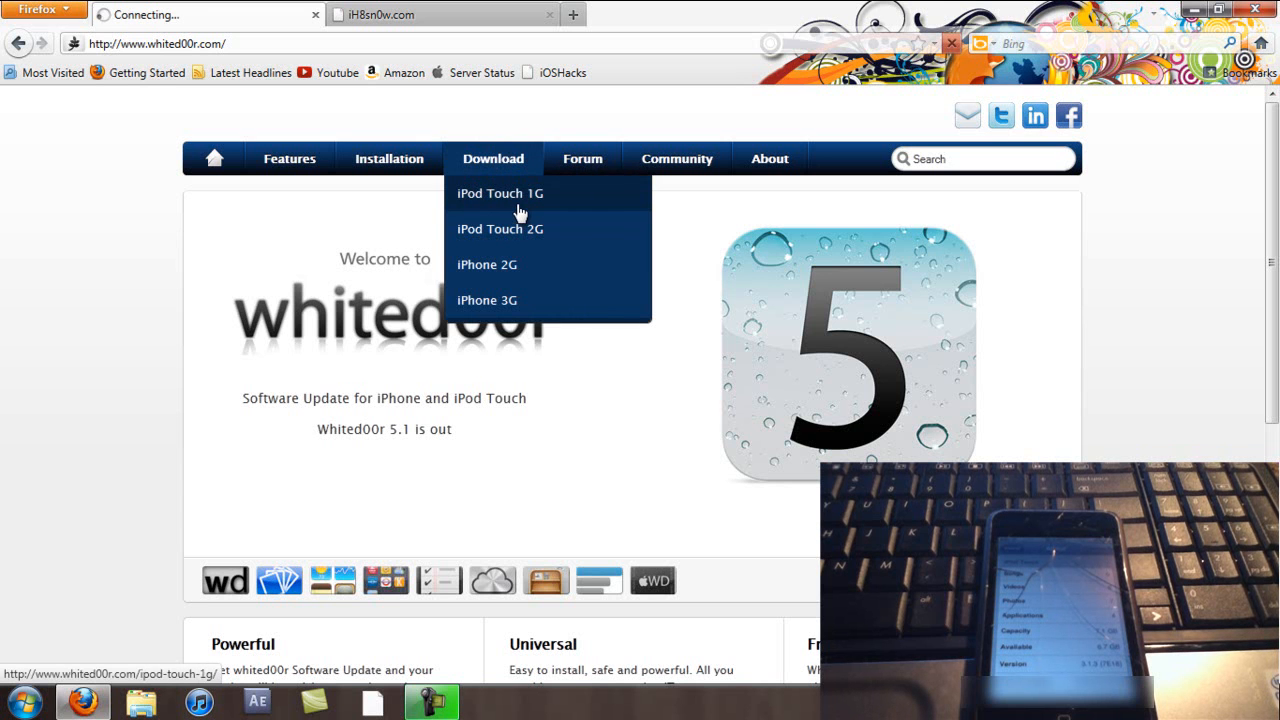
click(500, 193)
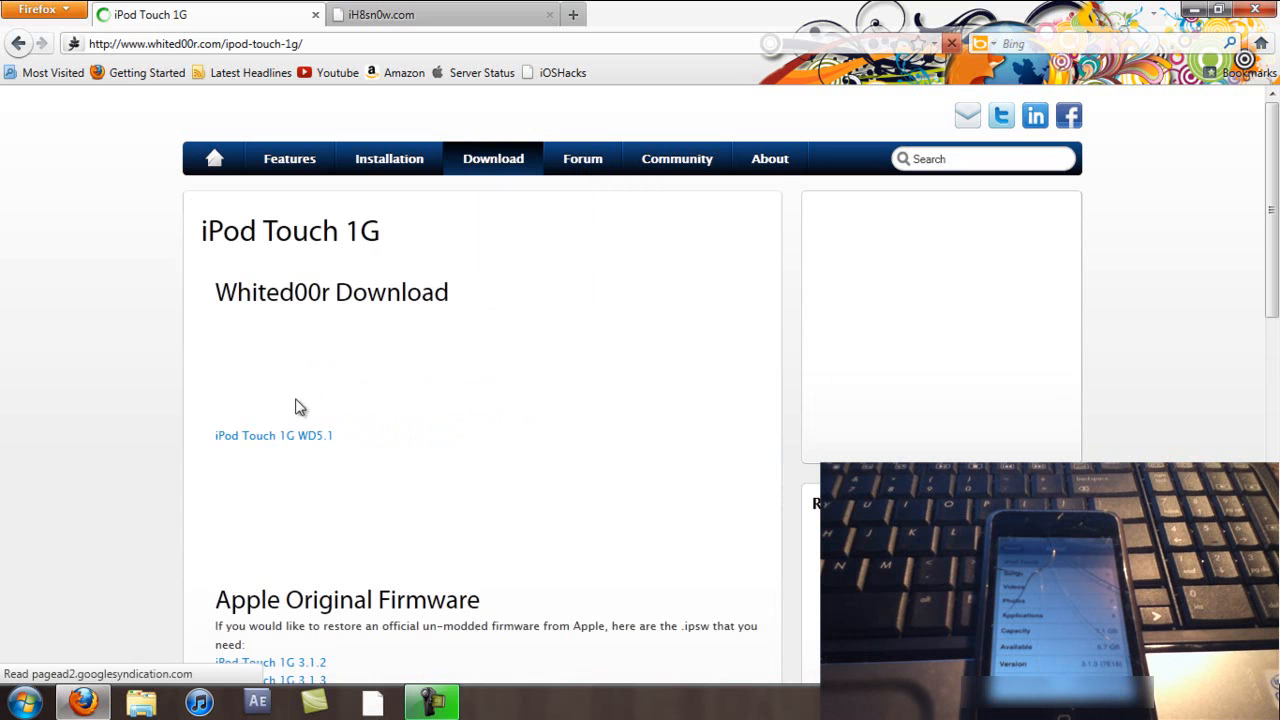
click(273, 435)
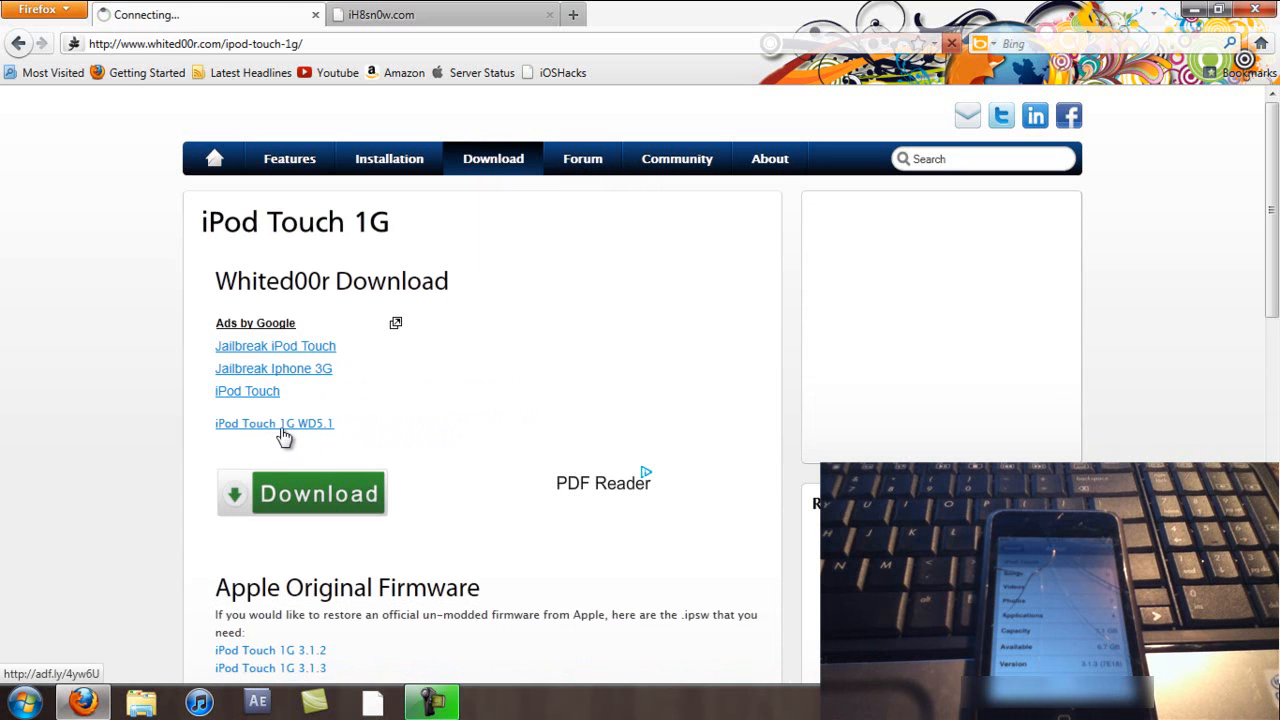
click(301, 492)
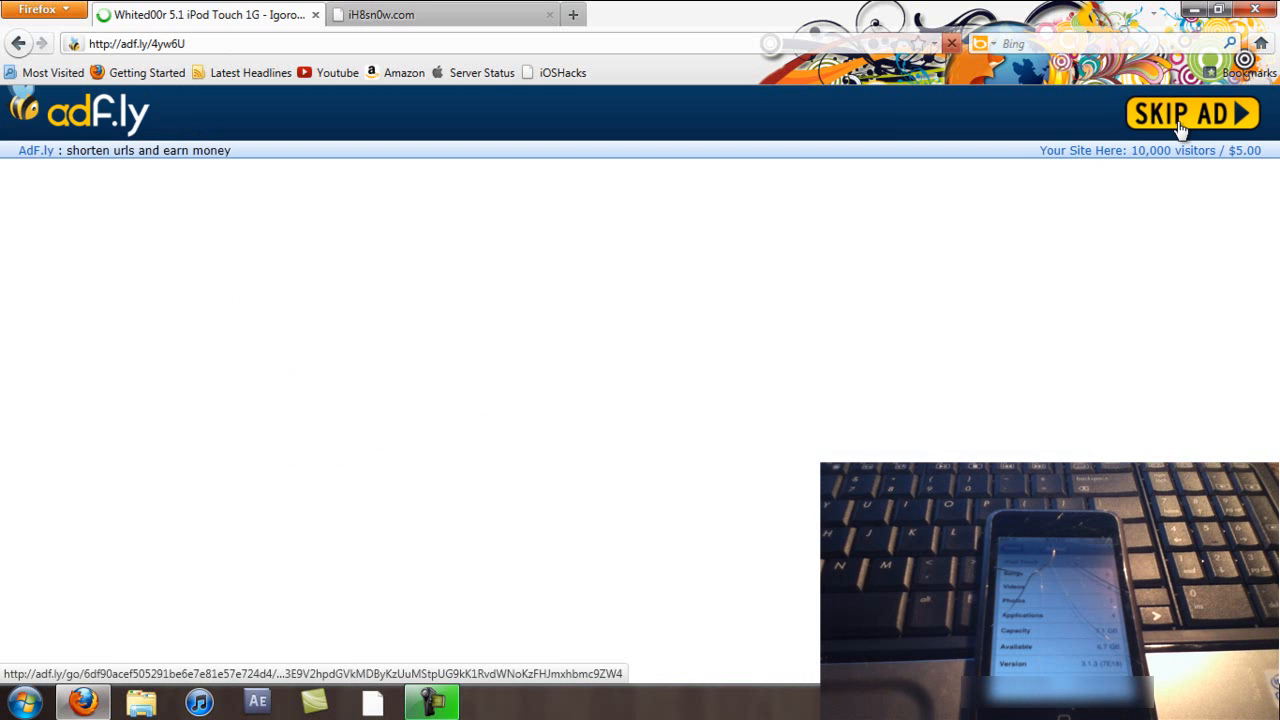
Skip the adf.ly ad and open the iPod Touch 1G Whited00r 5.1 2shared link
click(1191, 113)
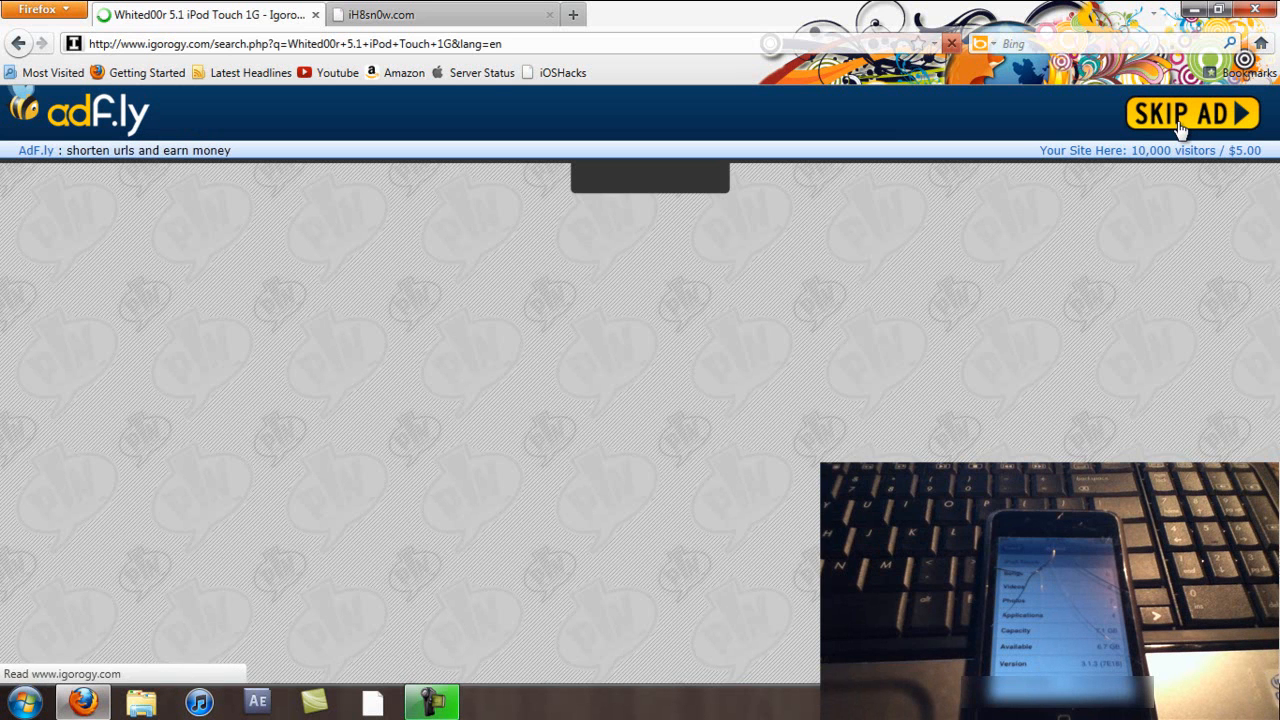
click(1190, 112)
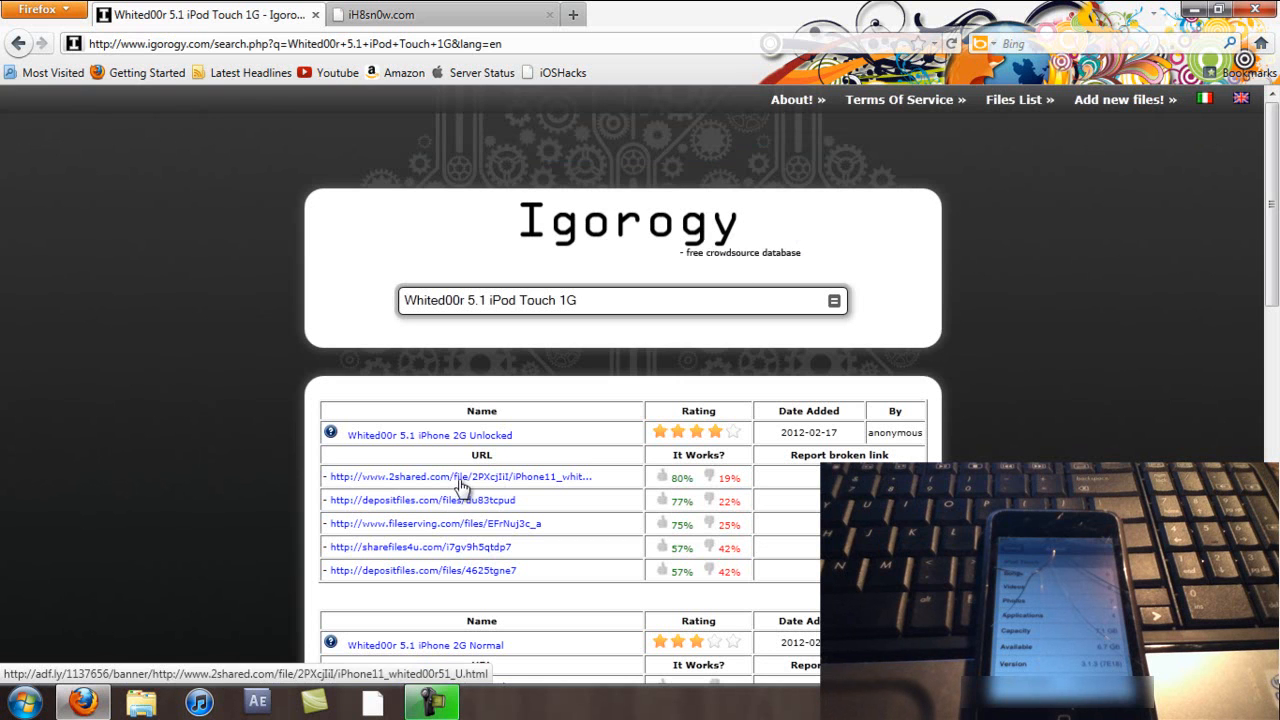
mouse_move(225, 488)
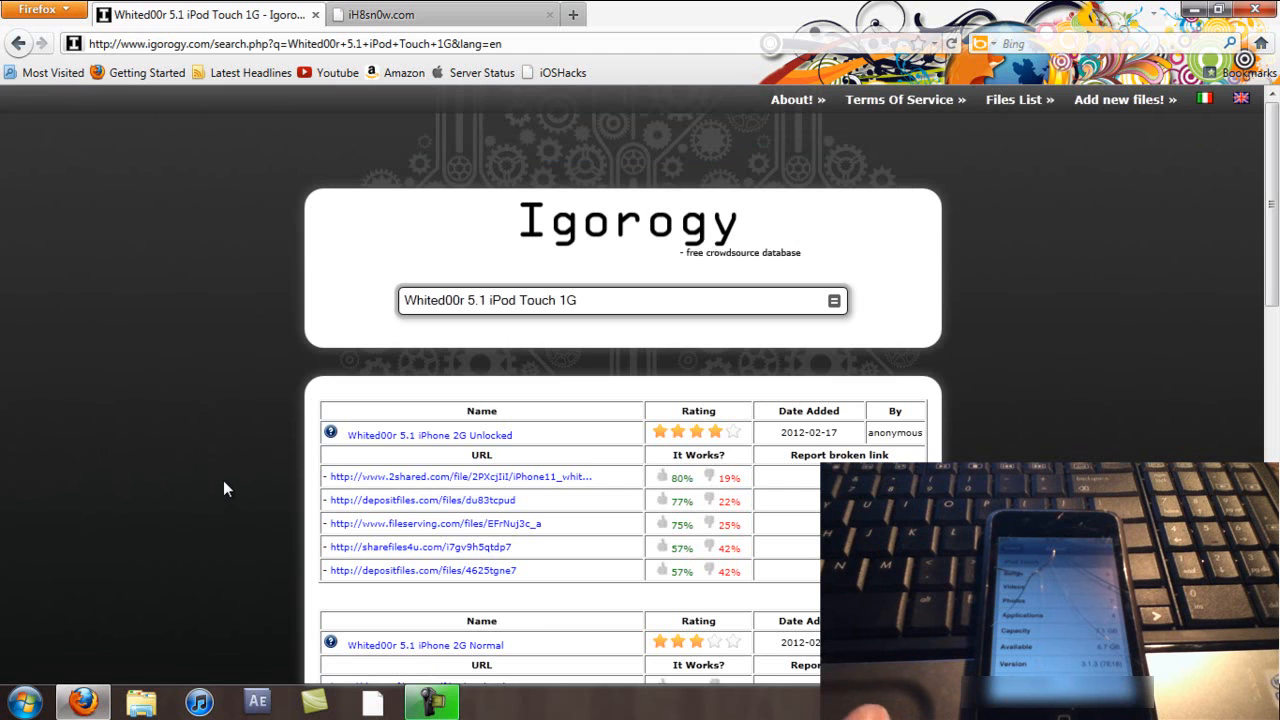
scroll(down, 3)
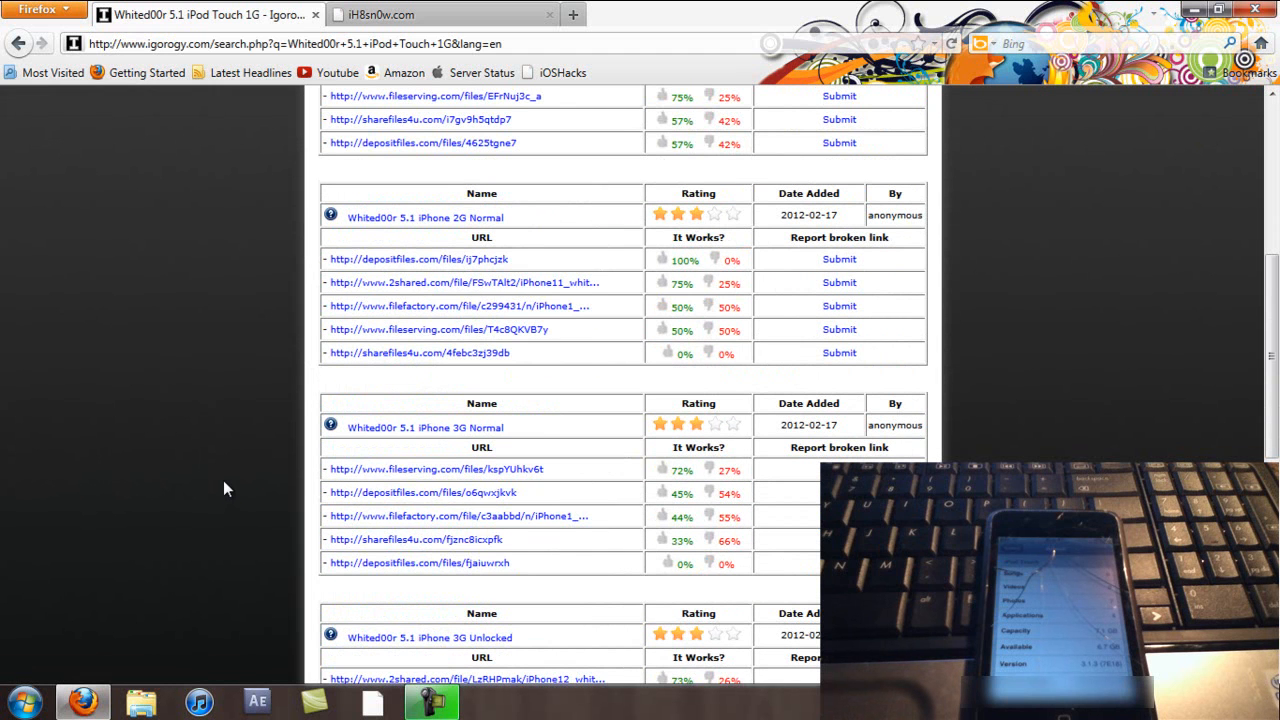
mouse_move(268, 450)
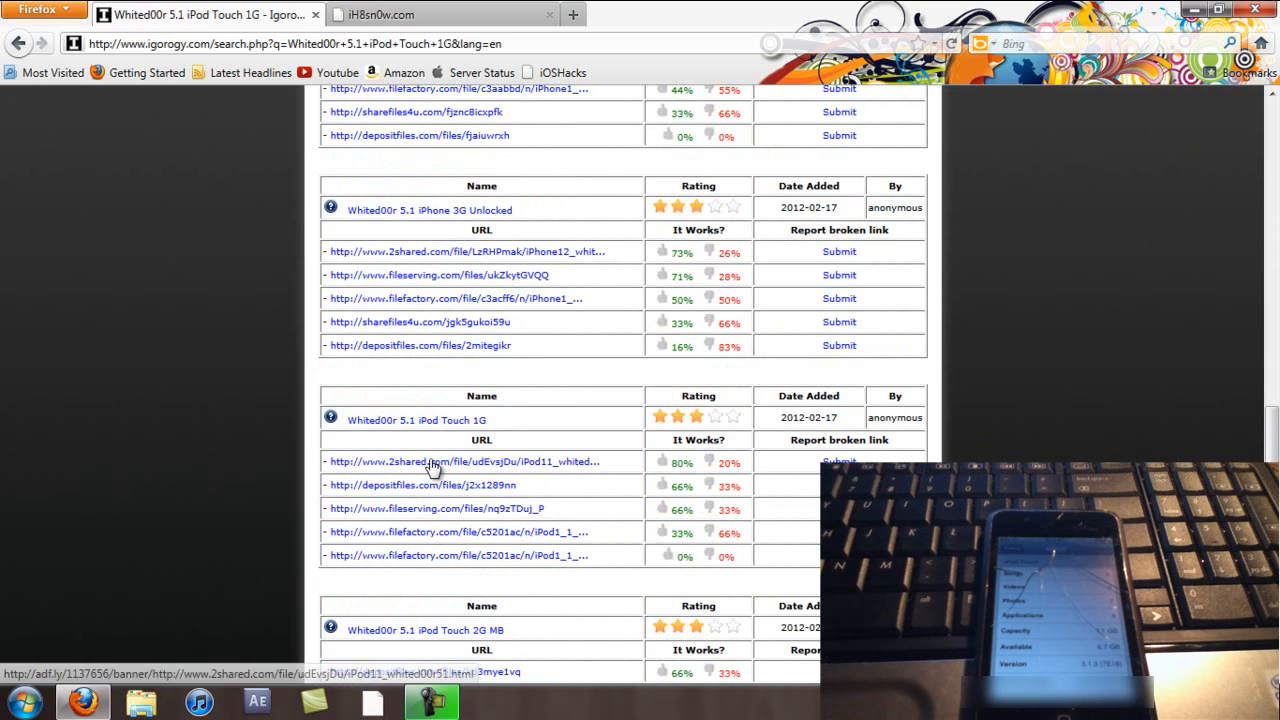
mouse_move(442, 468)
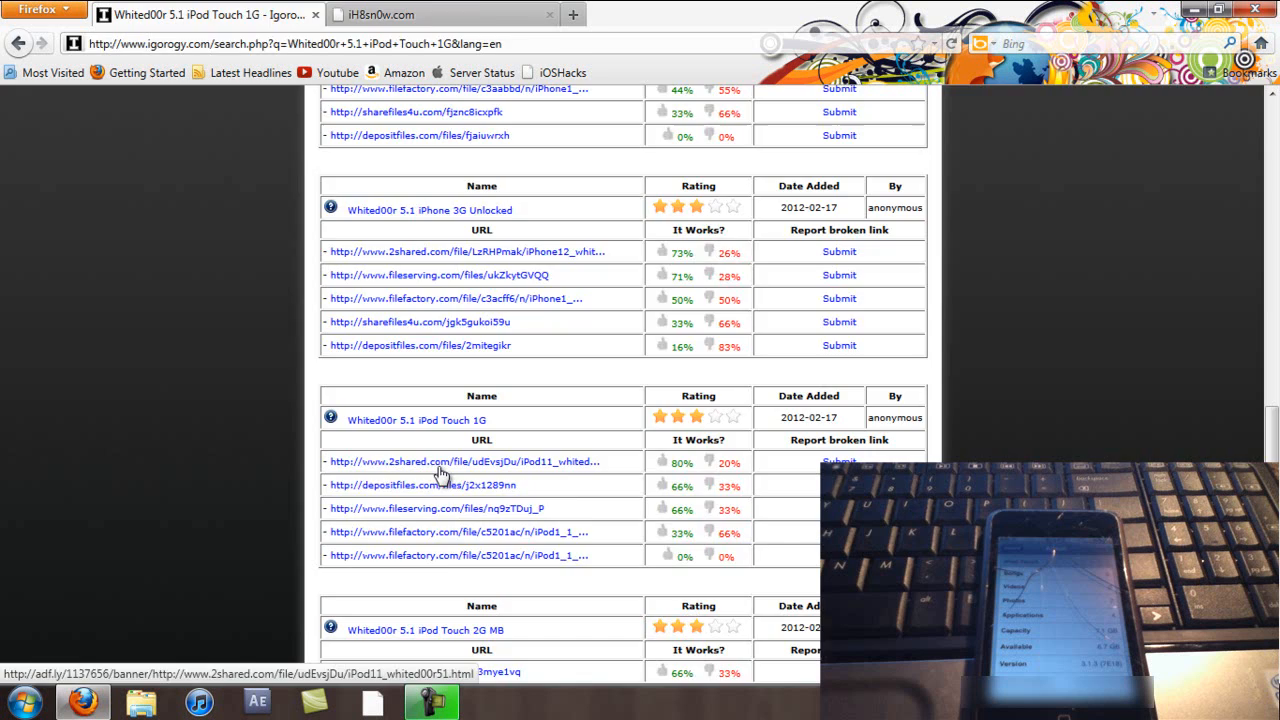
click(450, 461)
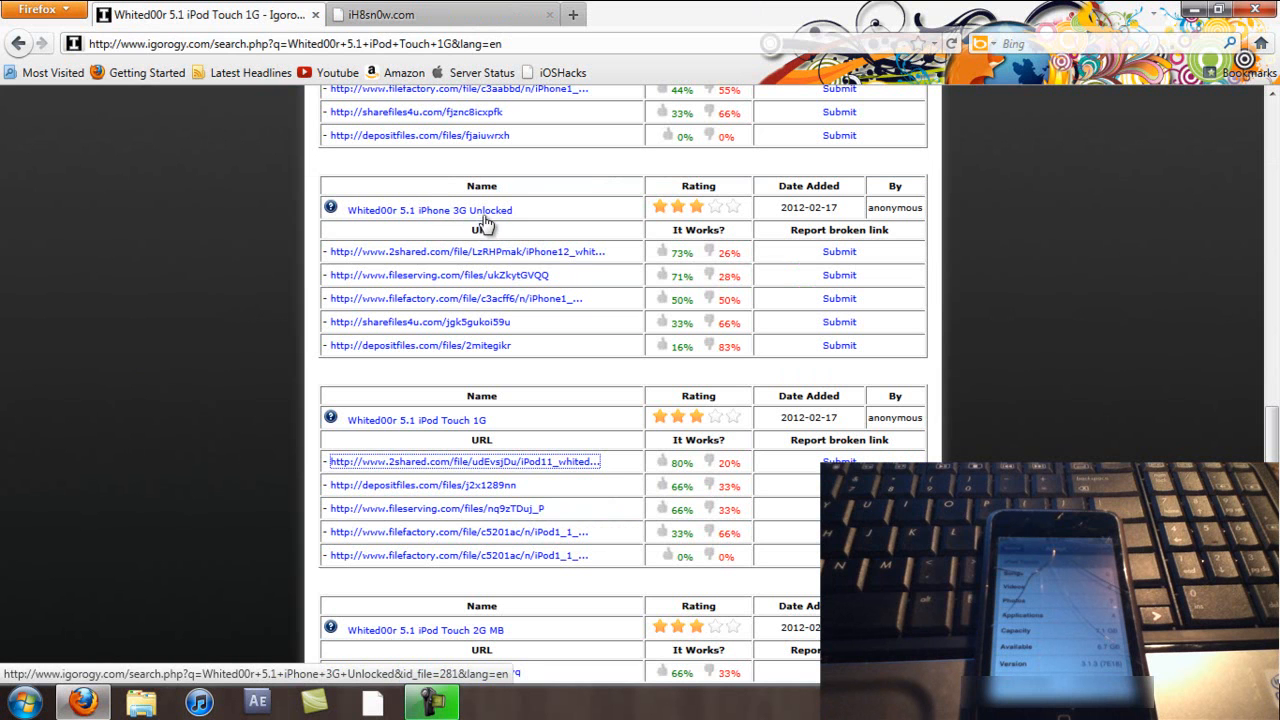
mouse_move(487, 219)
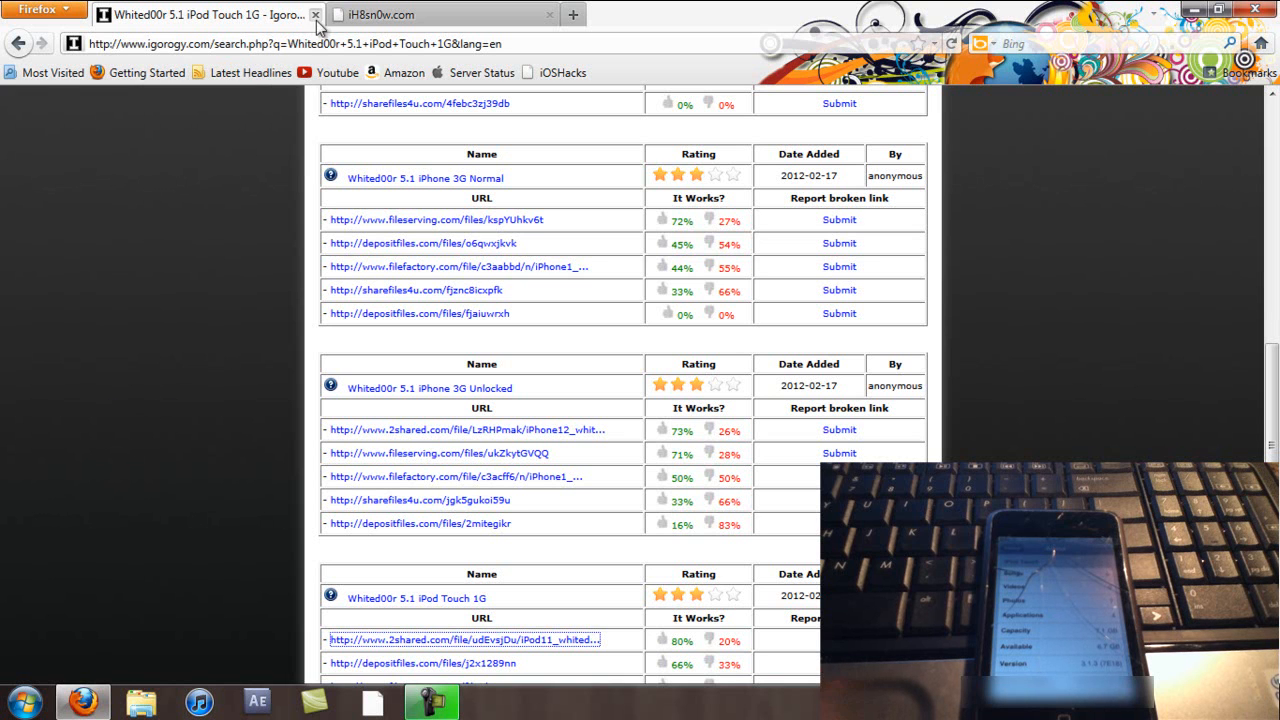
Switch to the iH8sn0w page listing the iREB r5 download
click(420, 14)
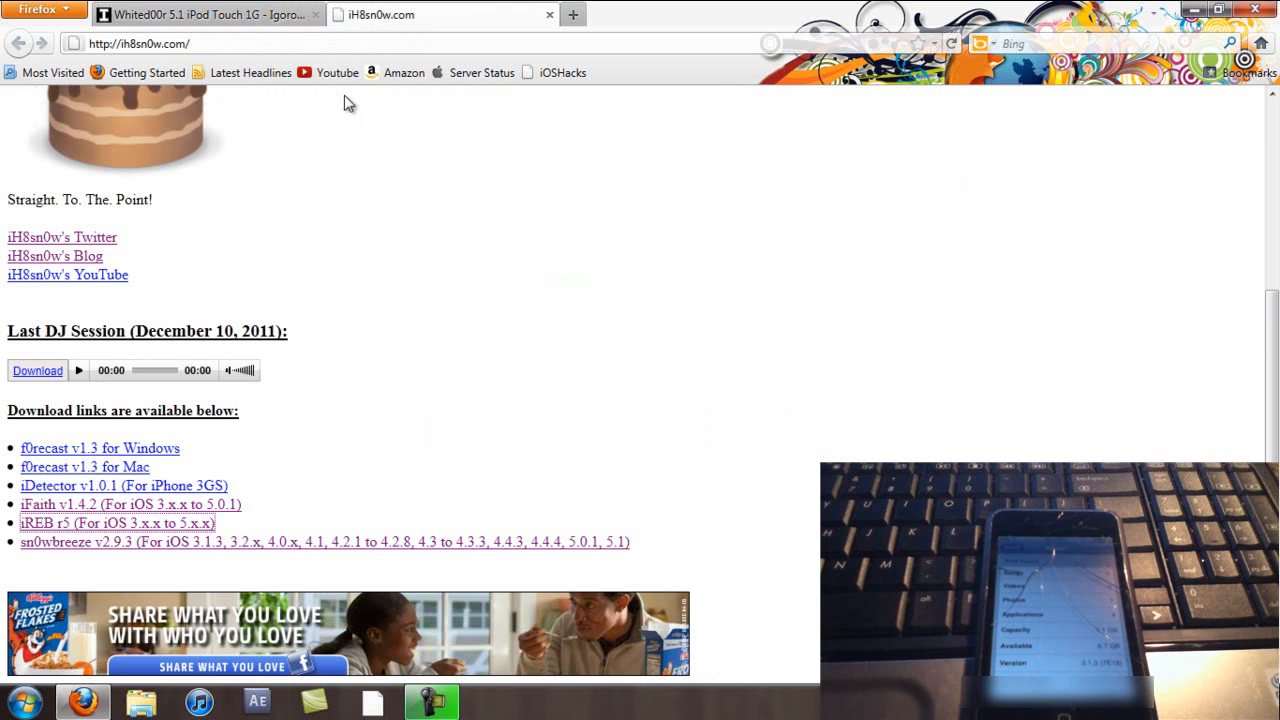
mouse_move(393, 200)
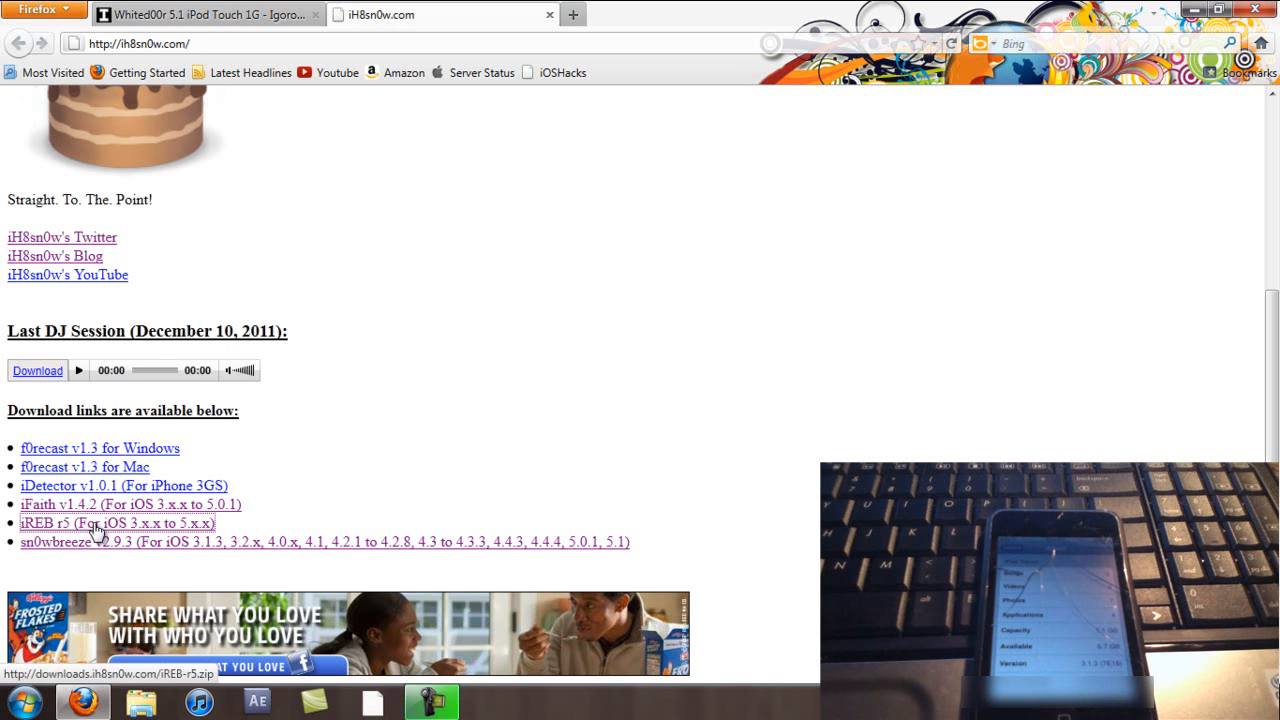
mouse_move(275, 578)
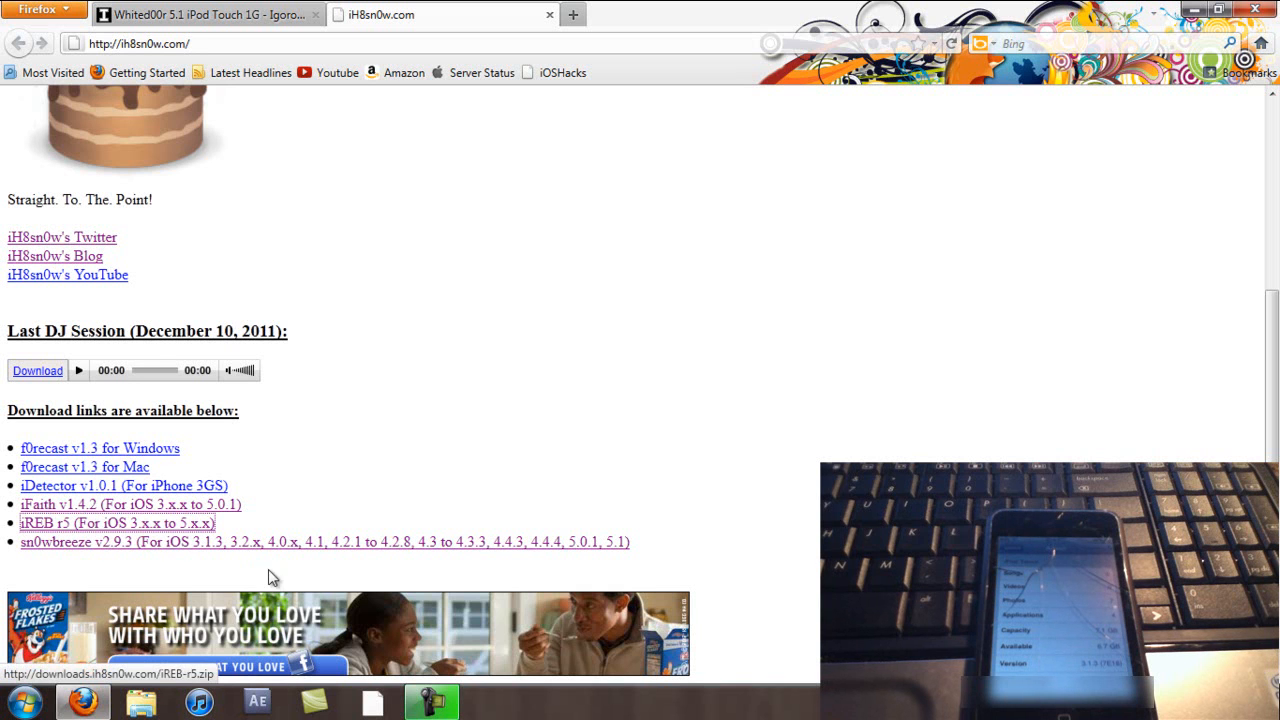
mouse_move(1030, 10)
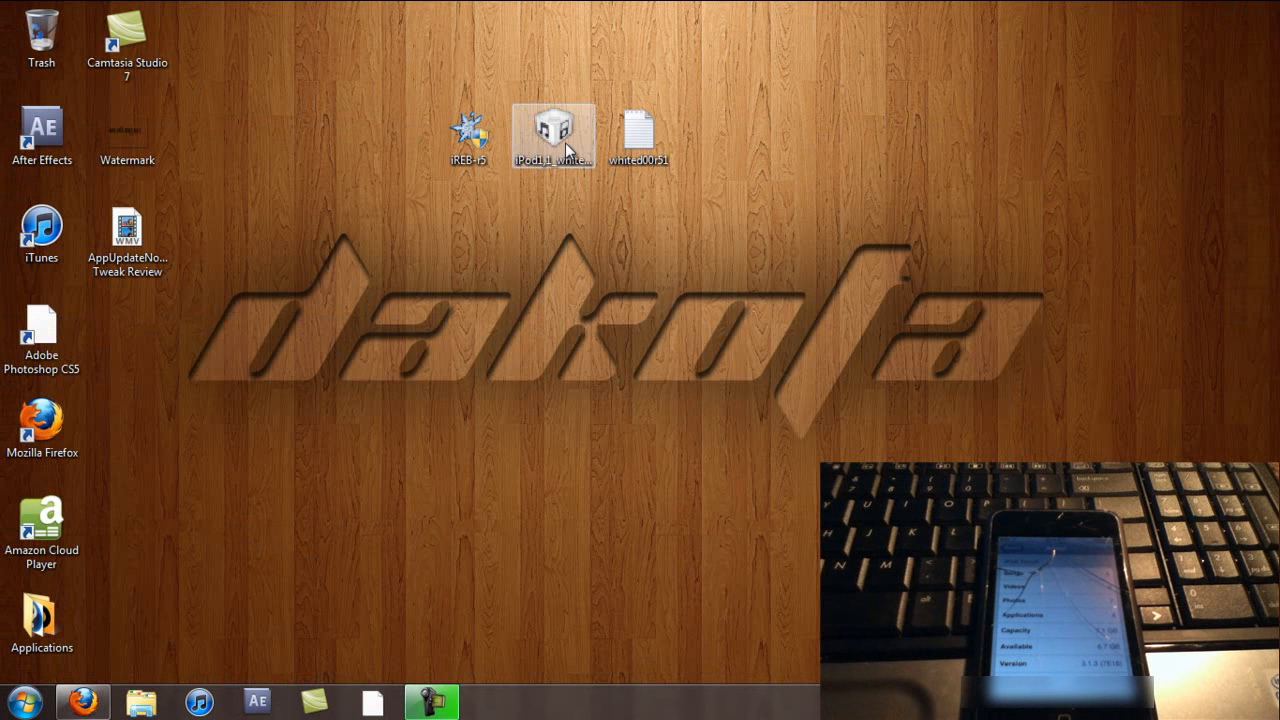
click(625, 210)
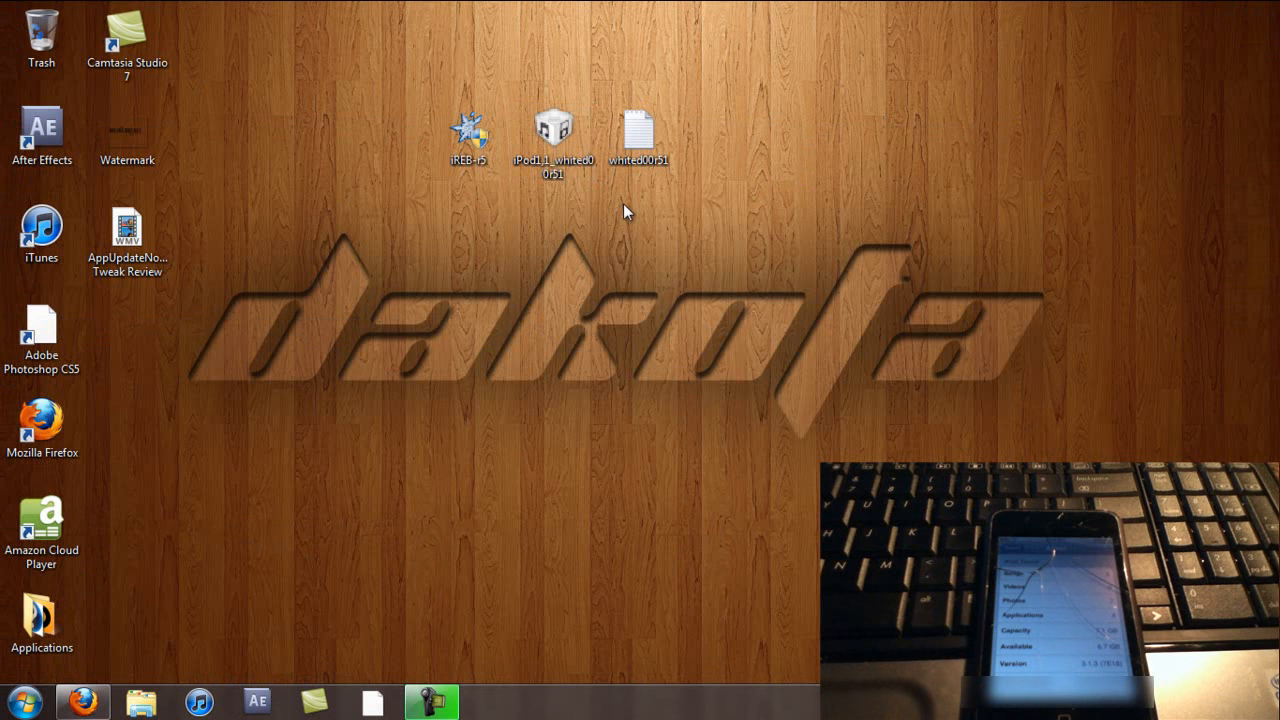
click(638, 135)
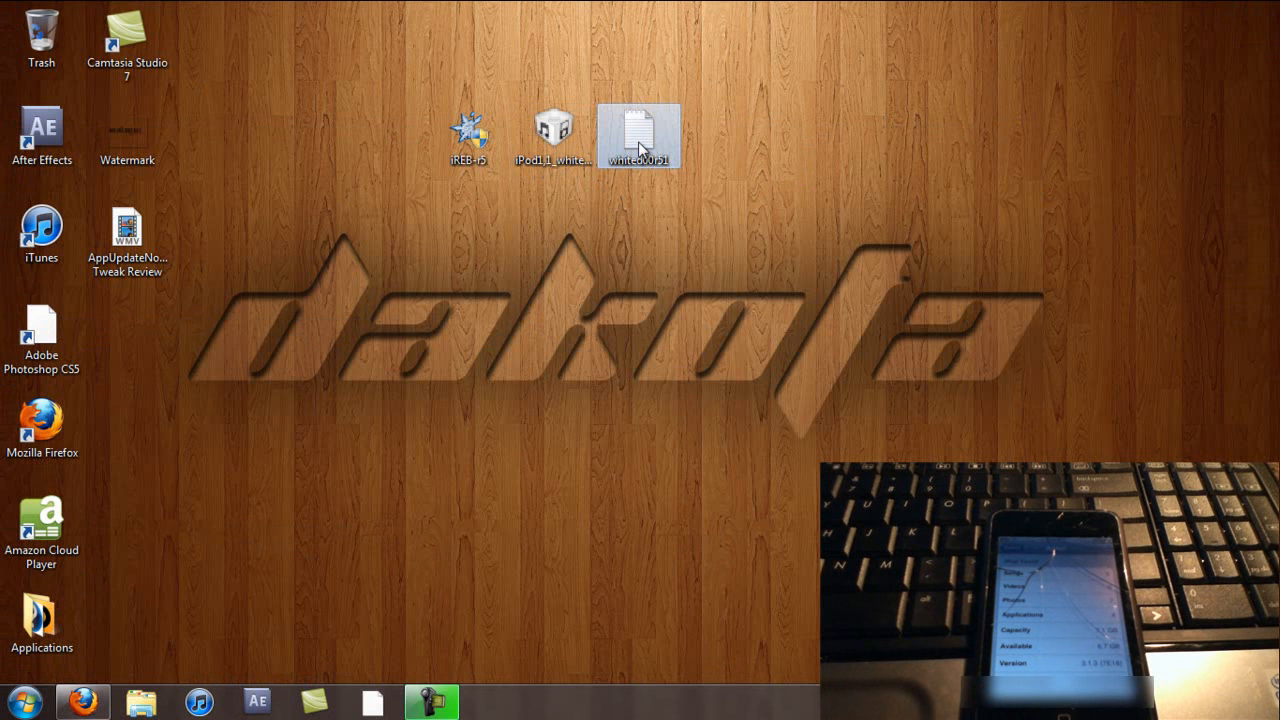
double_click(638, 135)
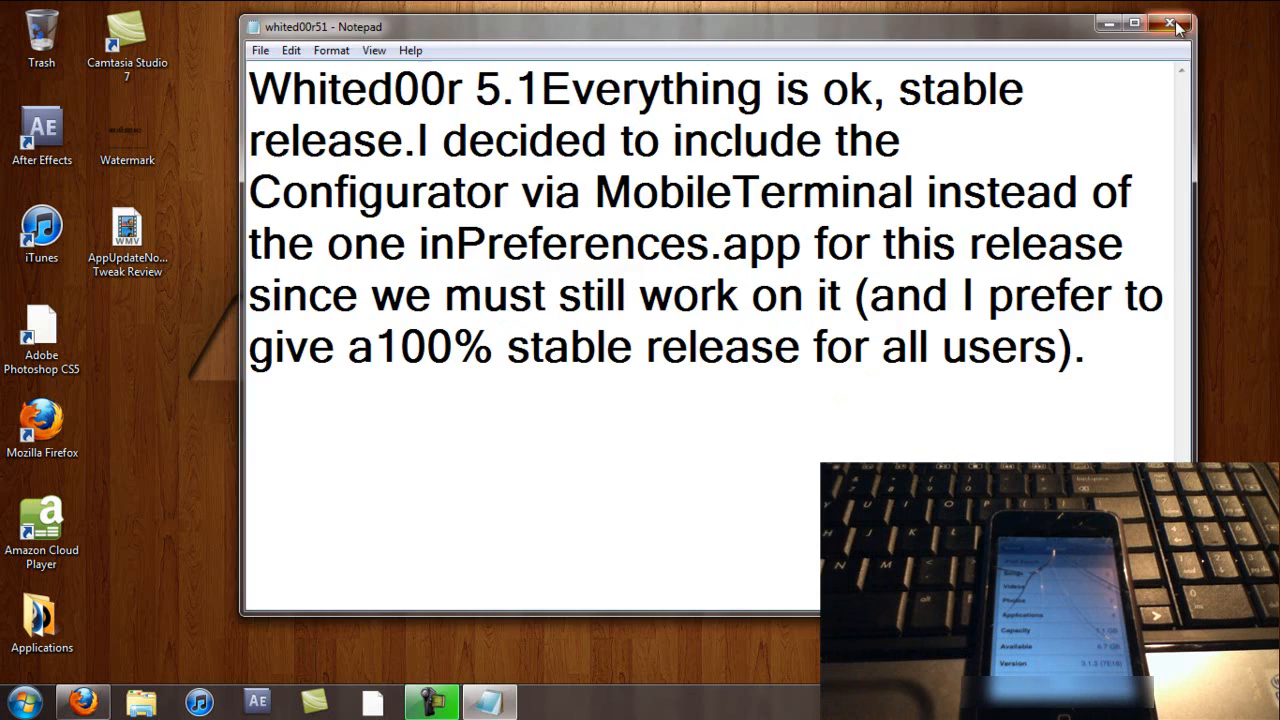
click(1172, 23)
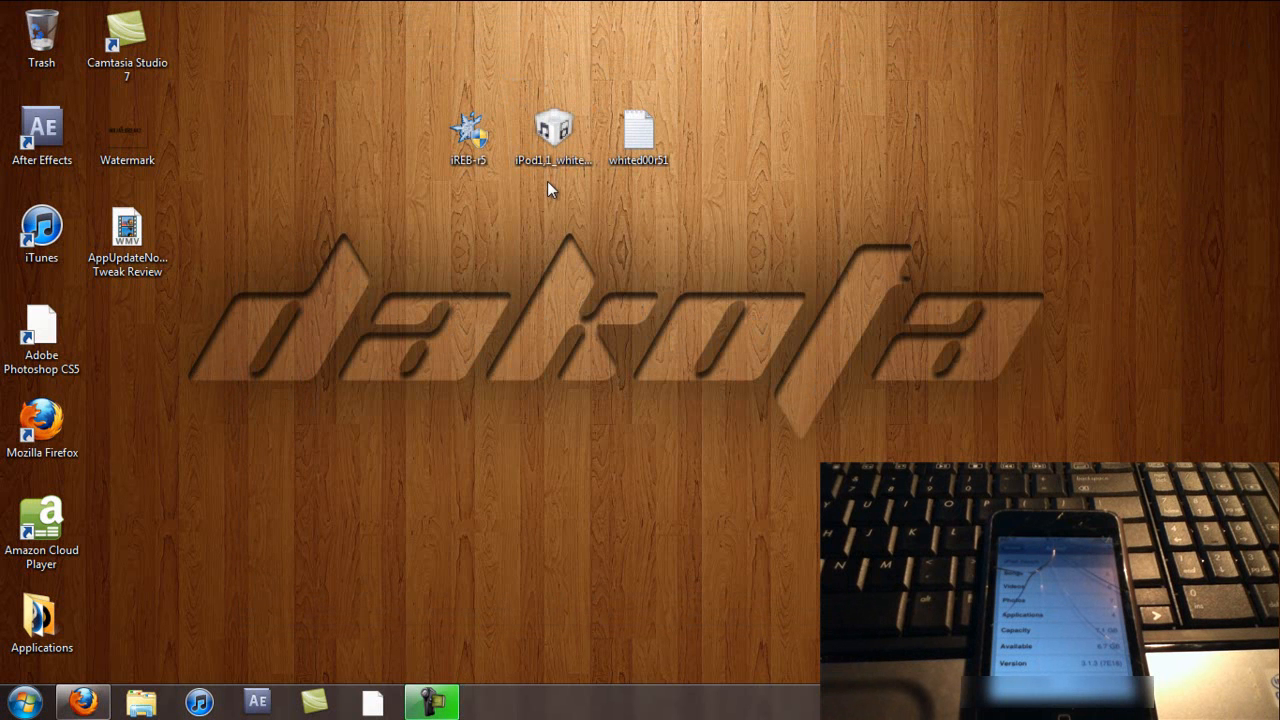
Select the iREB-r5 desktop icon and double-click it to run the tool
click(468, 135)
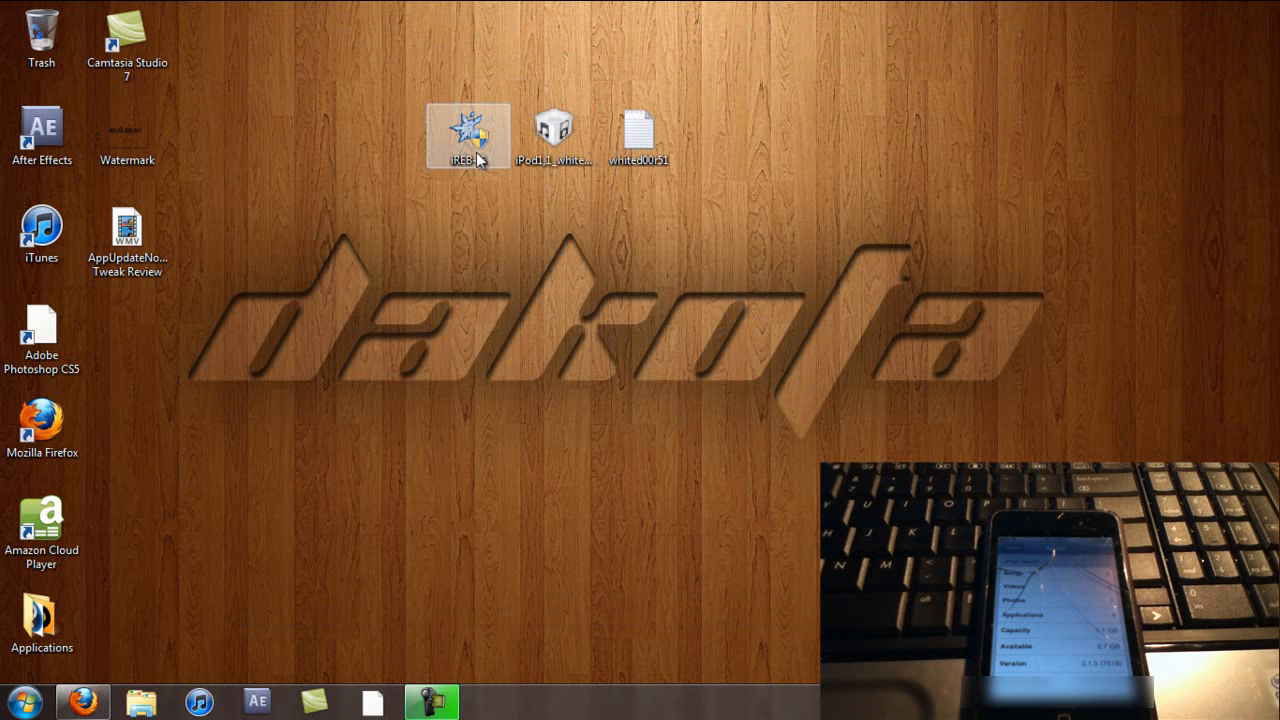
click(467, 135)
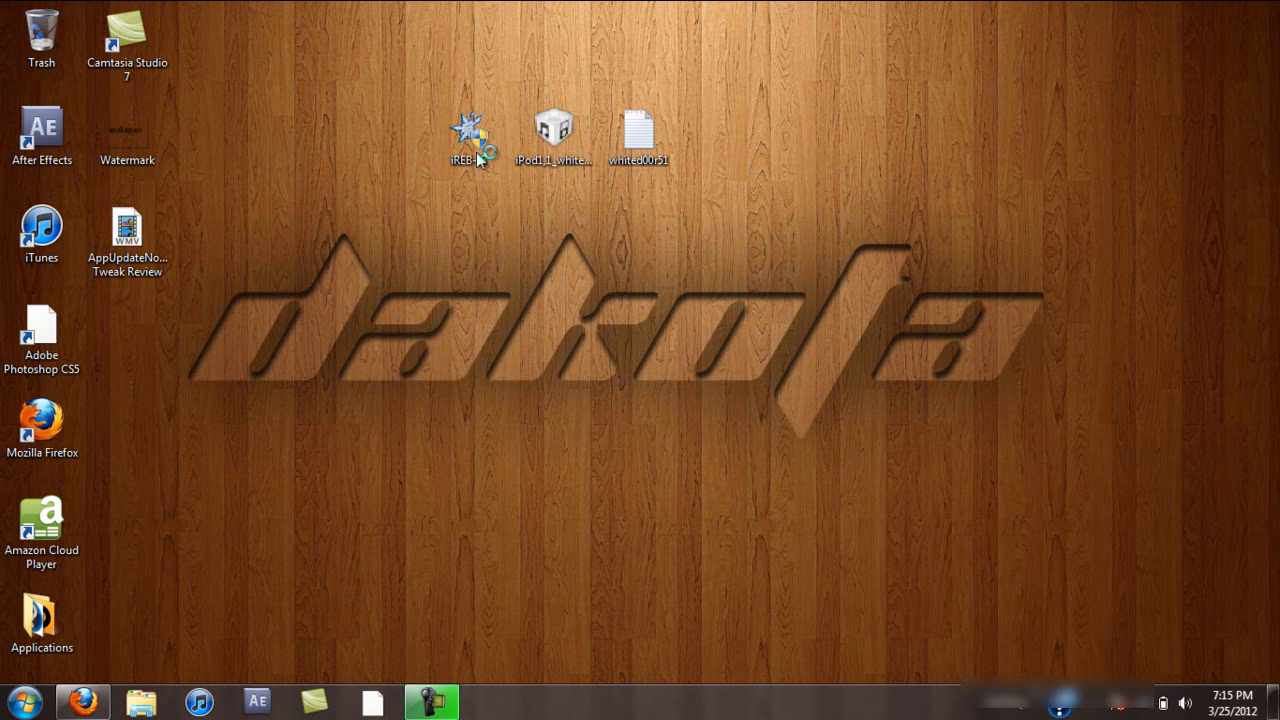
double_click(469, 130)
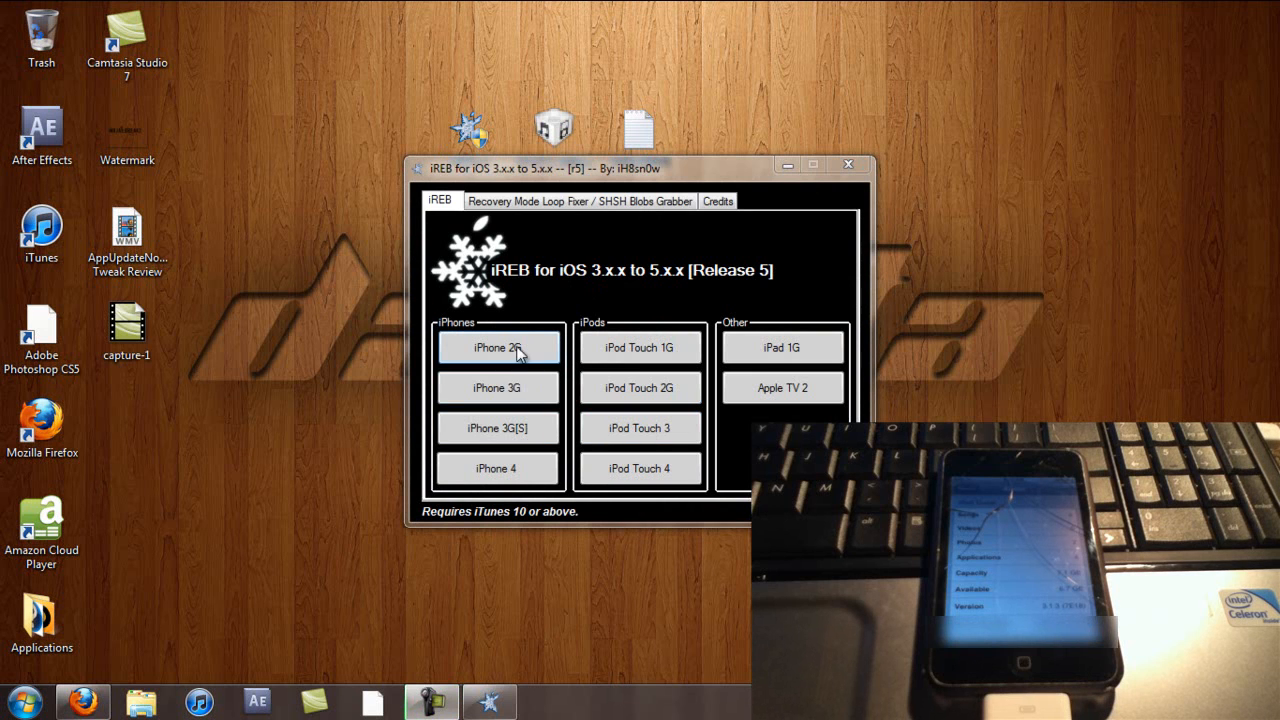
mouse_move(528, 390)
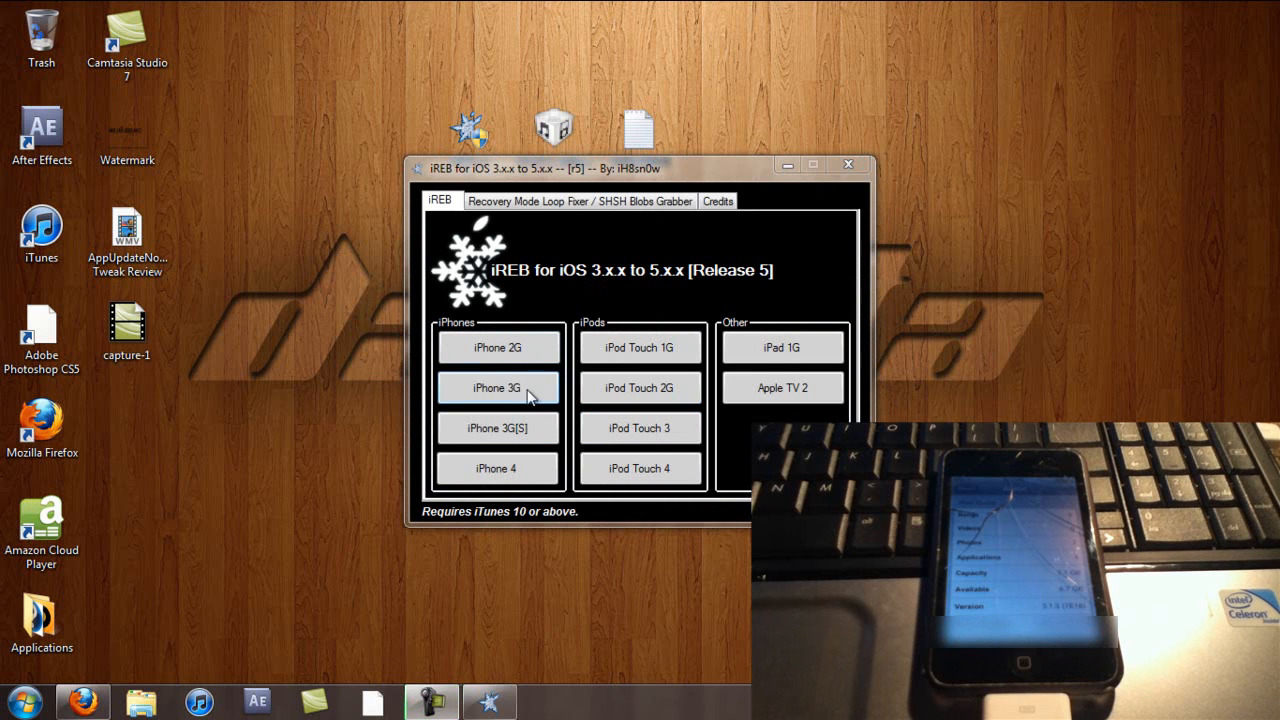
mouse_move(639, 347)
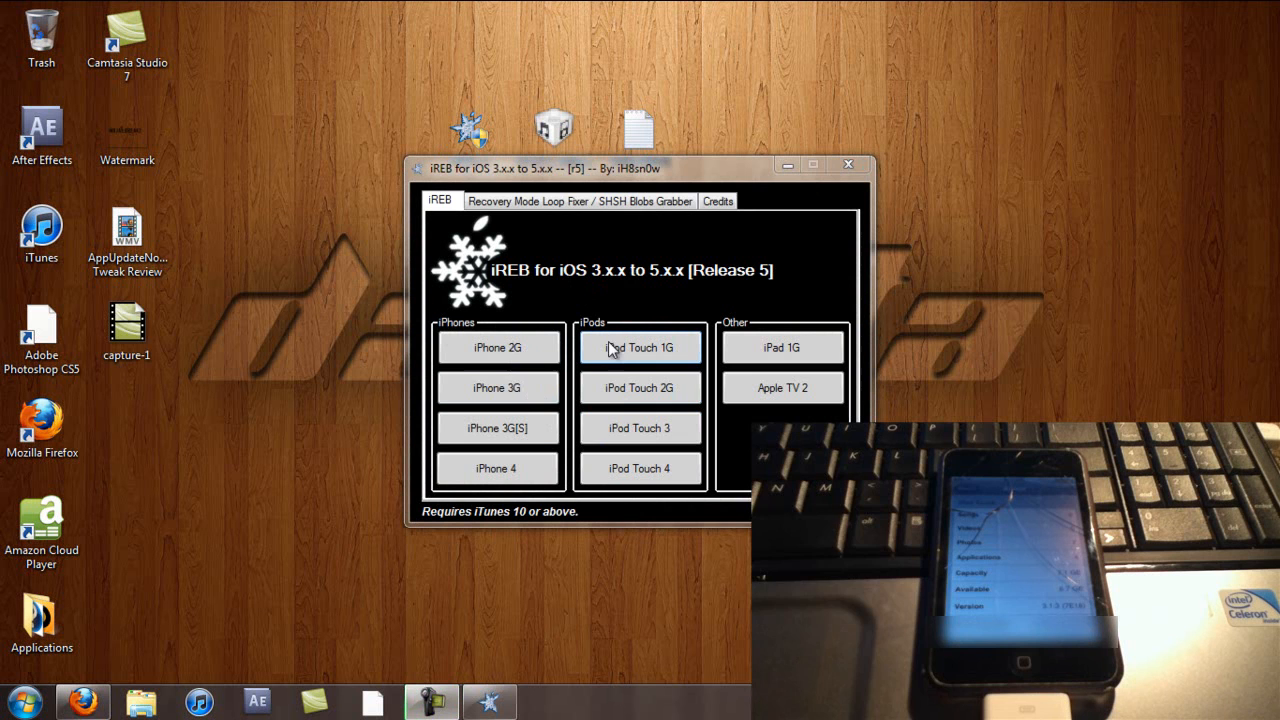
mouse_move(603, 363)
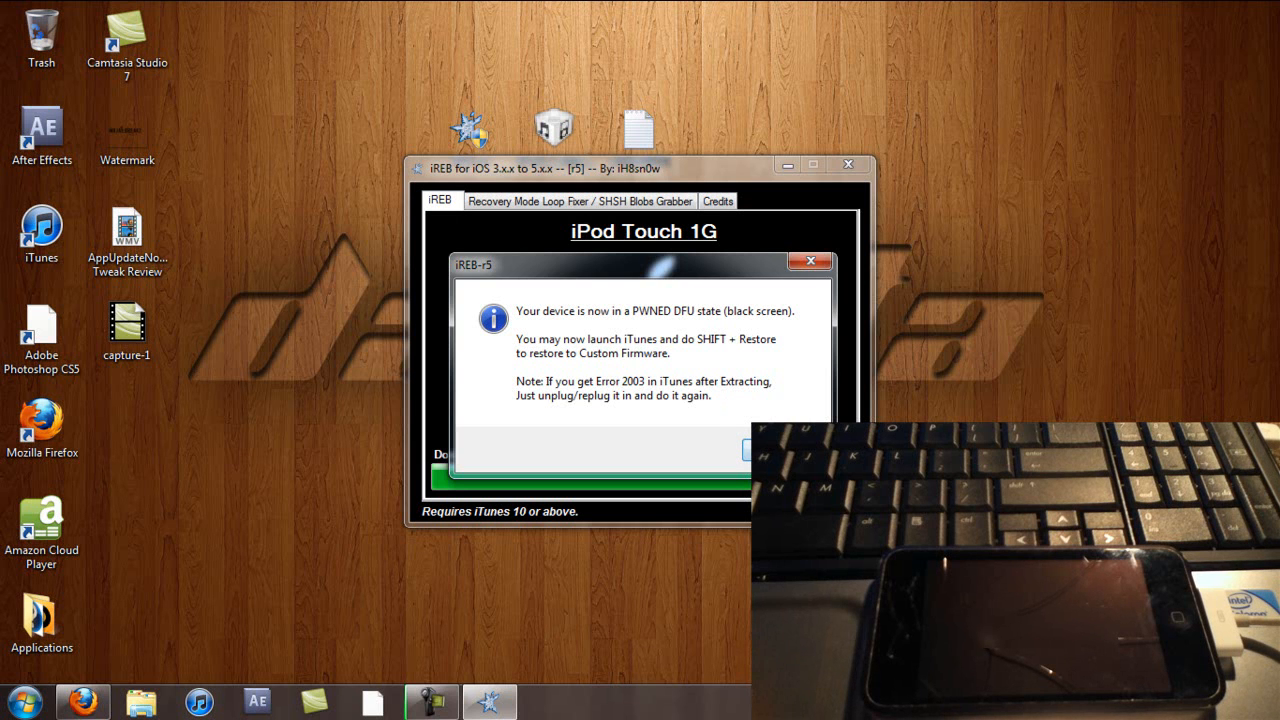
Dismiss iREB's pwned DFU confirmation, close iREB, and select iTunes on the desktop
click(810, 261)
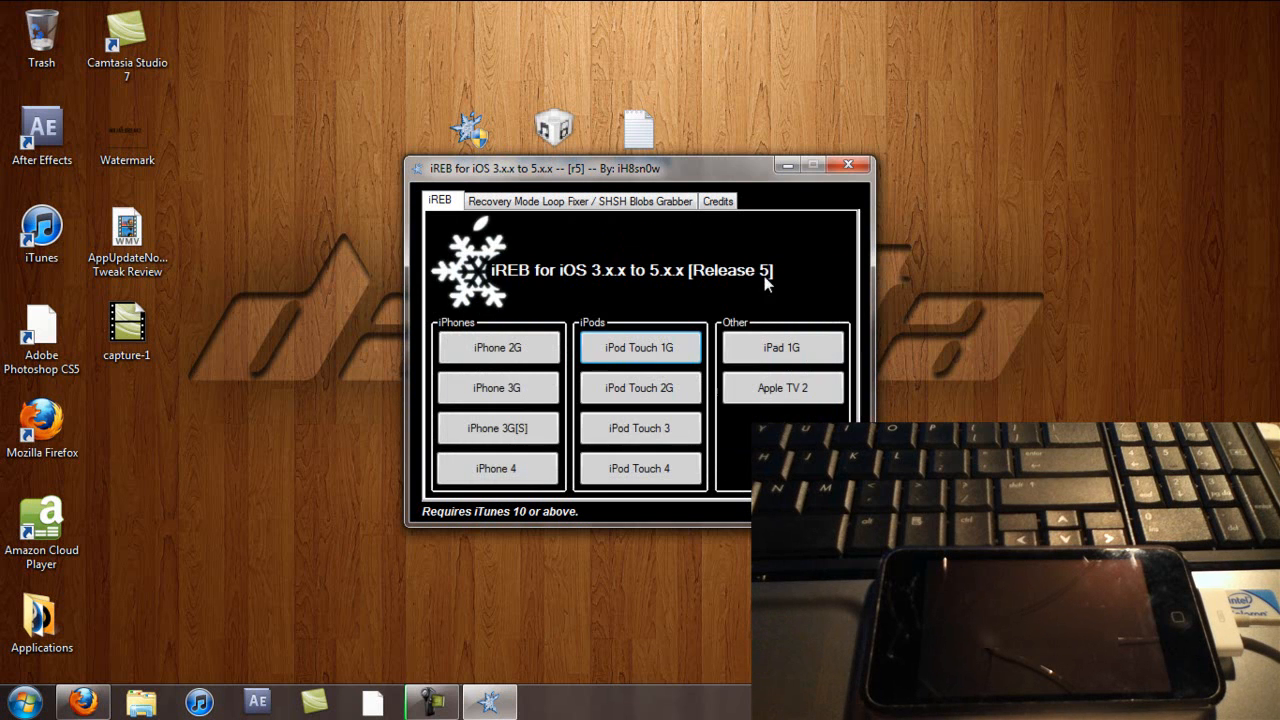
click(848, 164)
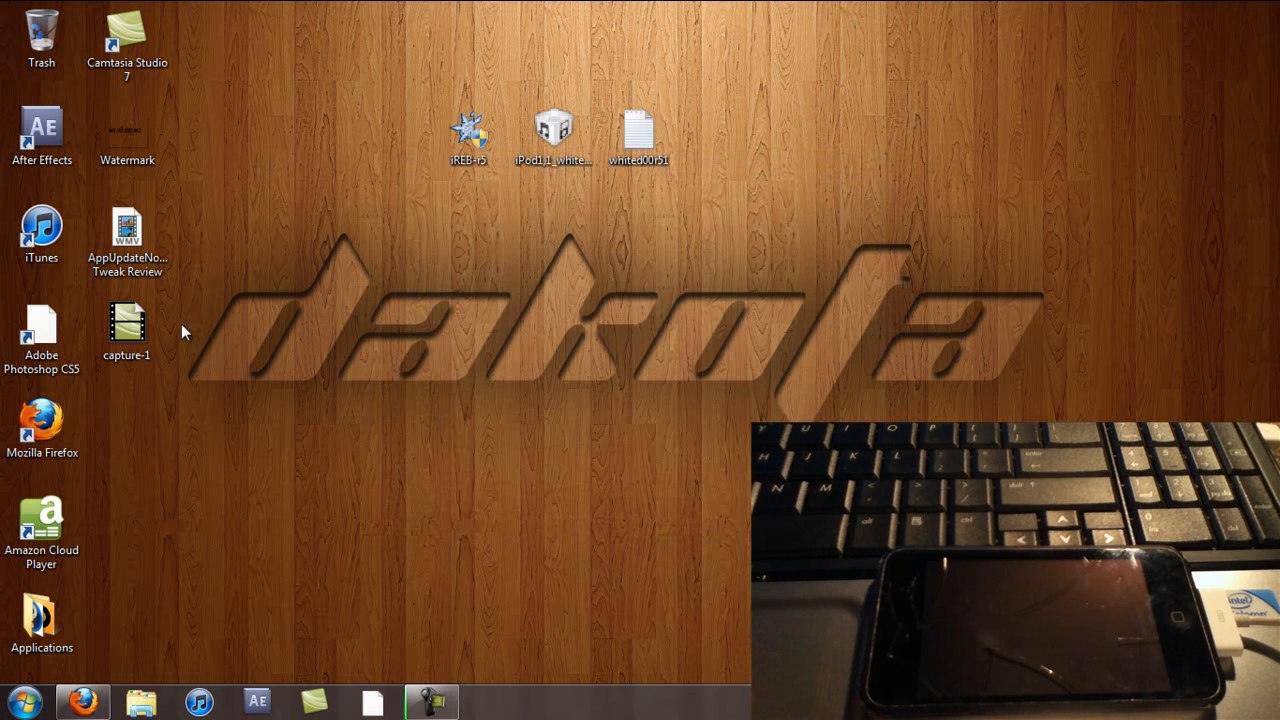
click(126, 330)
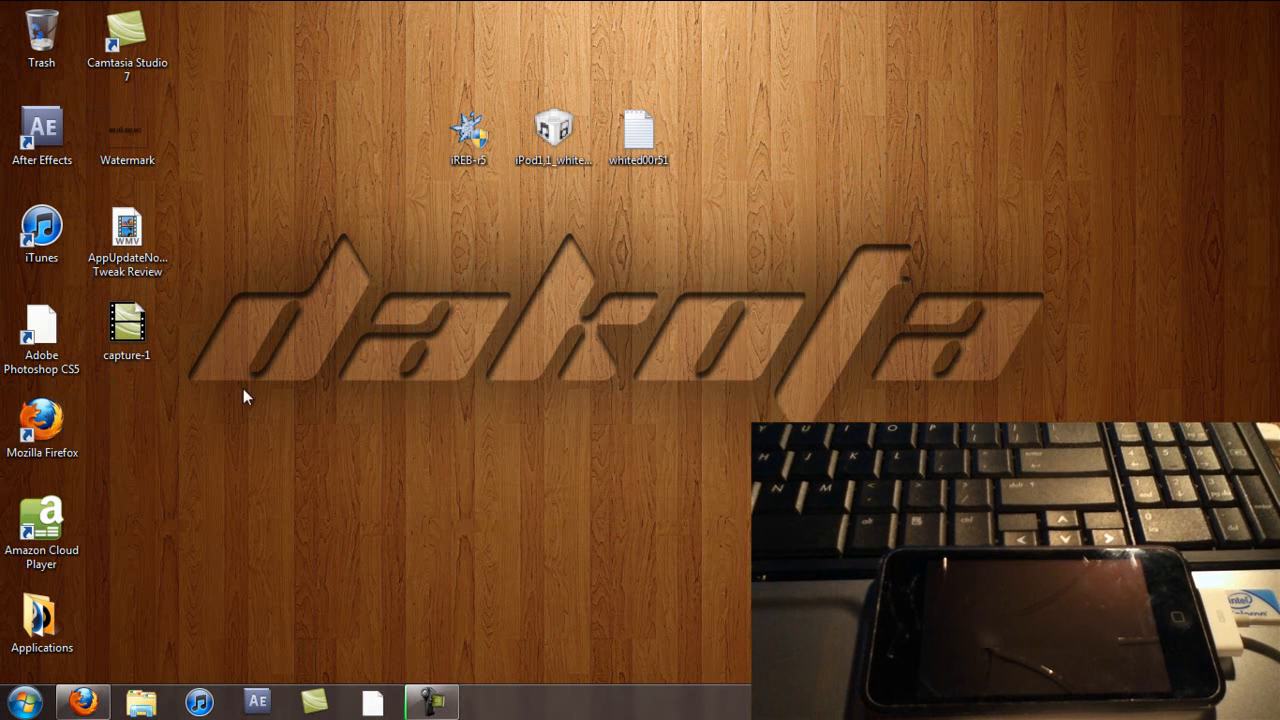
click(41, 230)
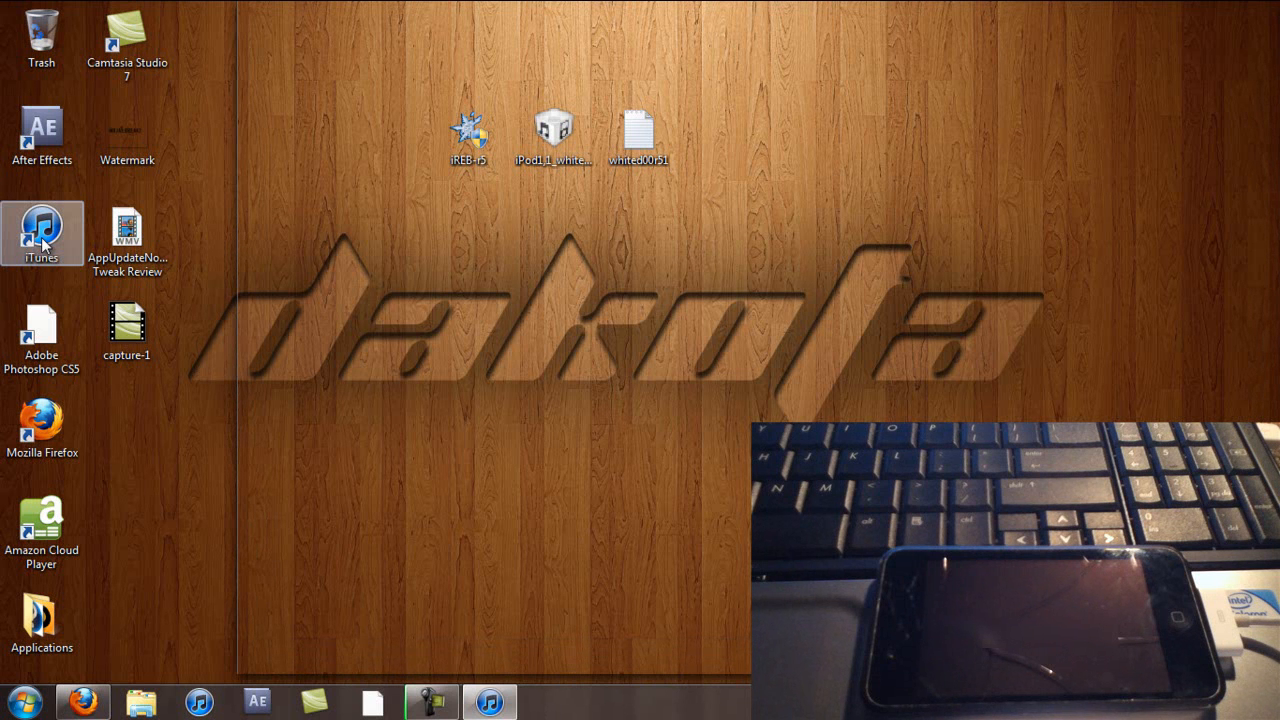
Launch iTunes, acknowledge the recovery notice, and restore the iPod from the custom firmware file
double_click(42, 232)
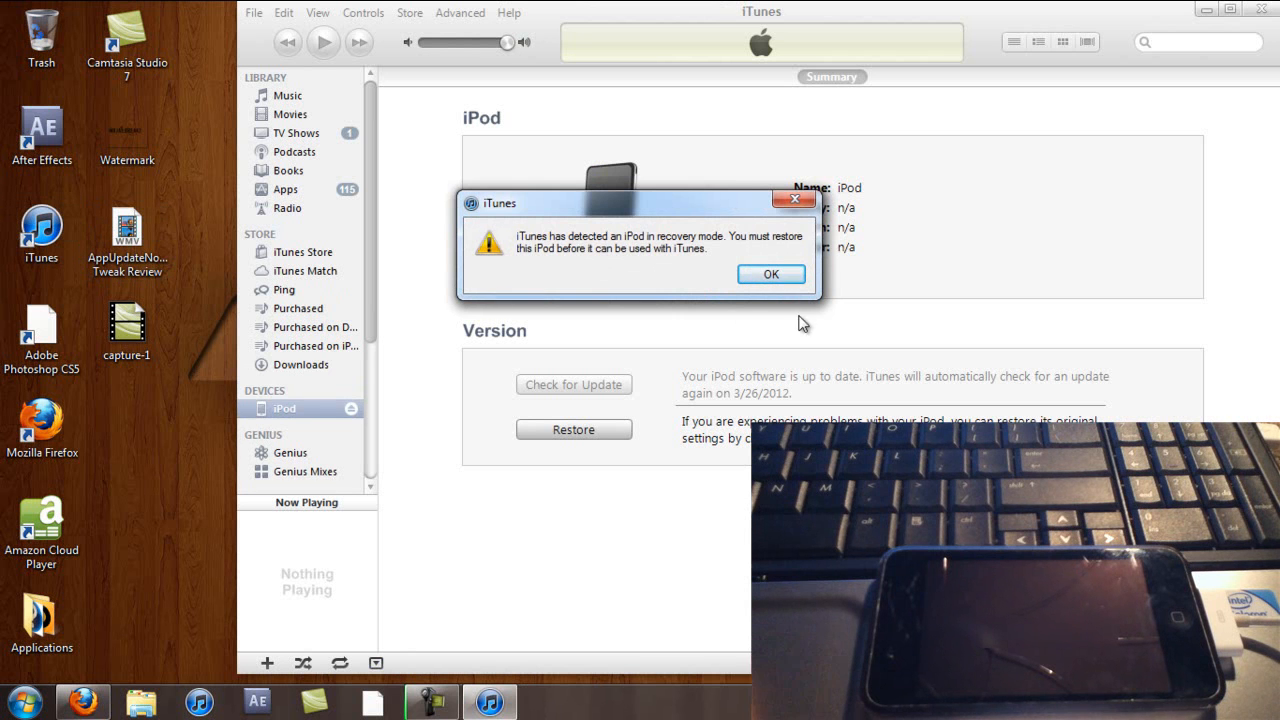
click(770, 274)
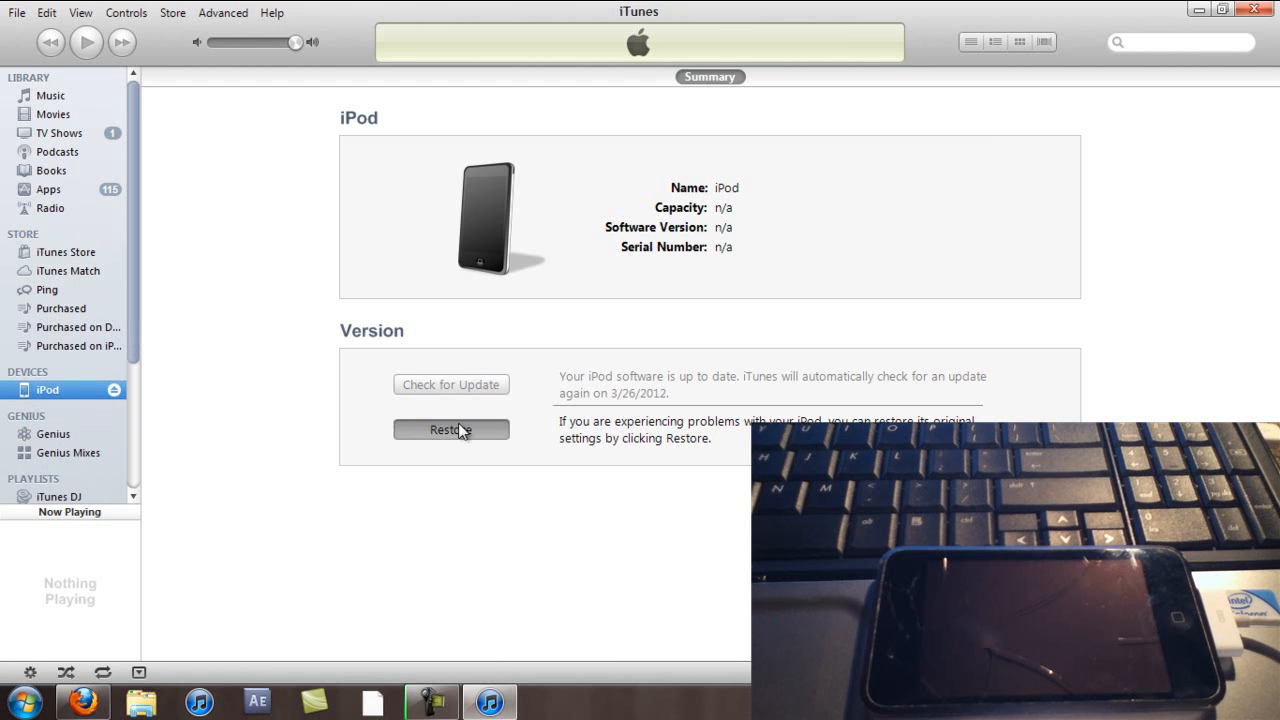
click(451, 429)
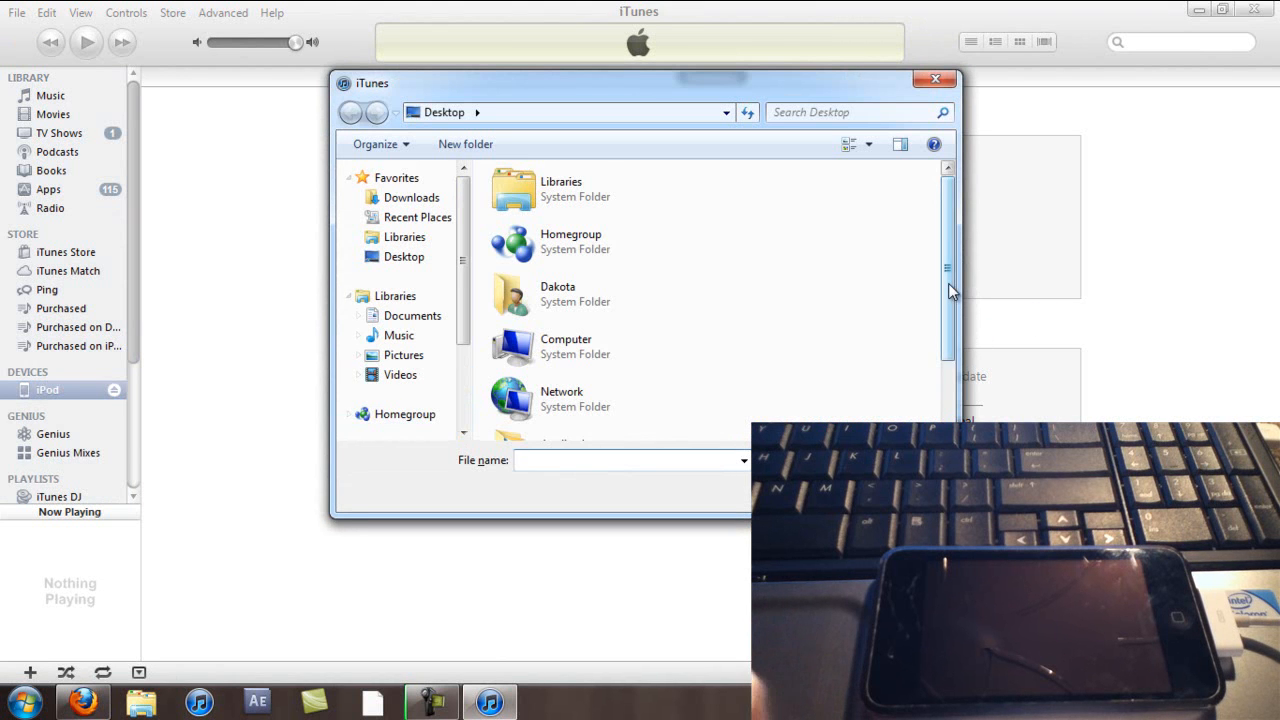
click(600, 415)
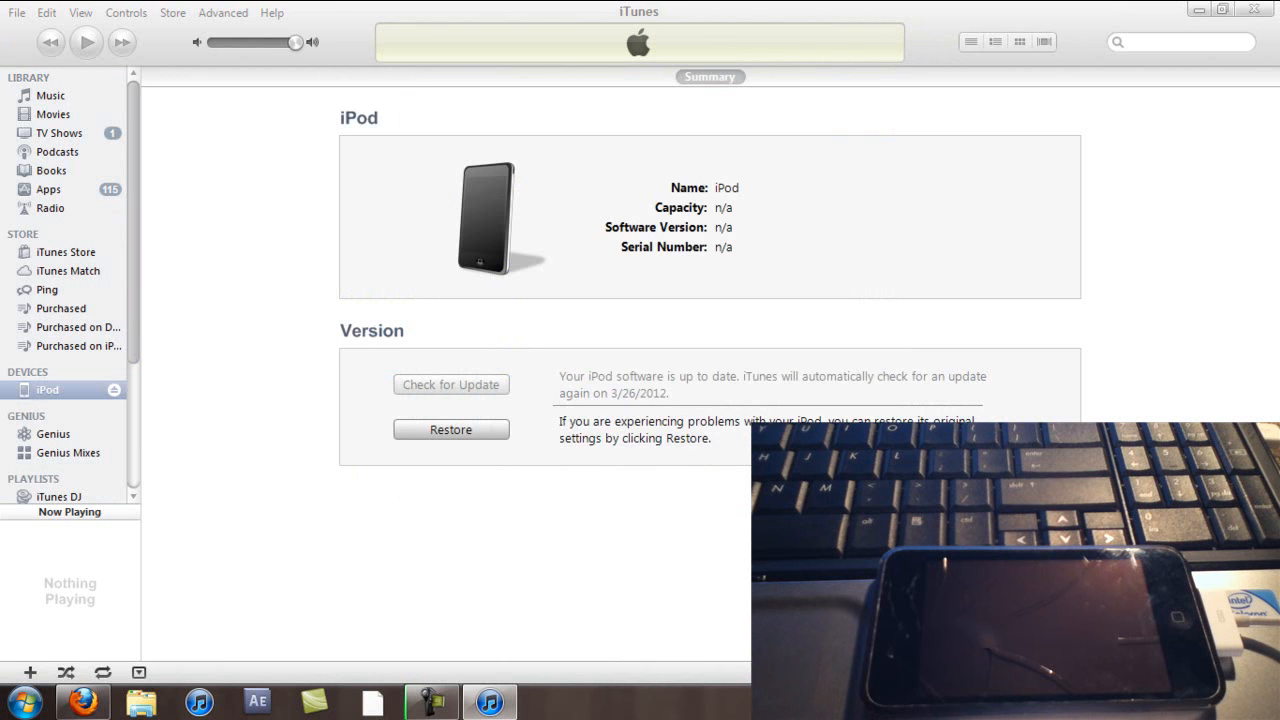
click(450, 429)
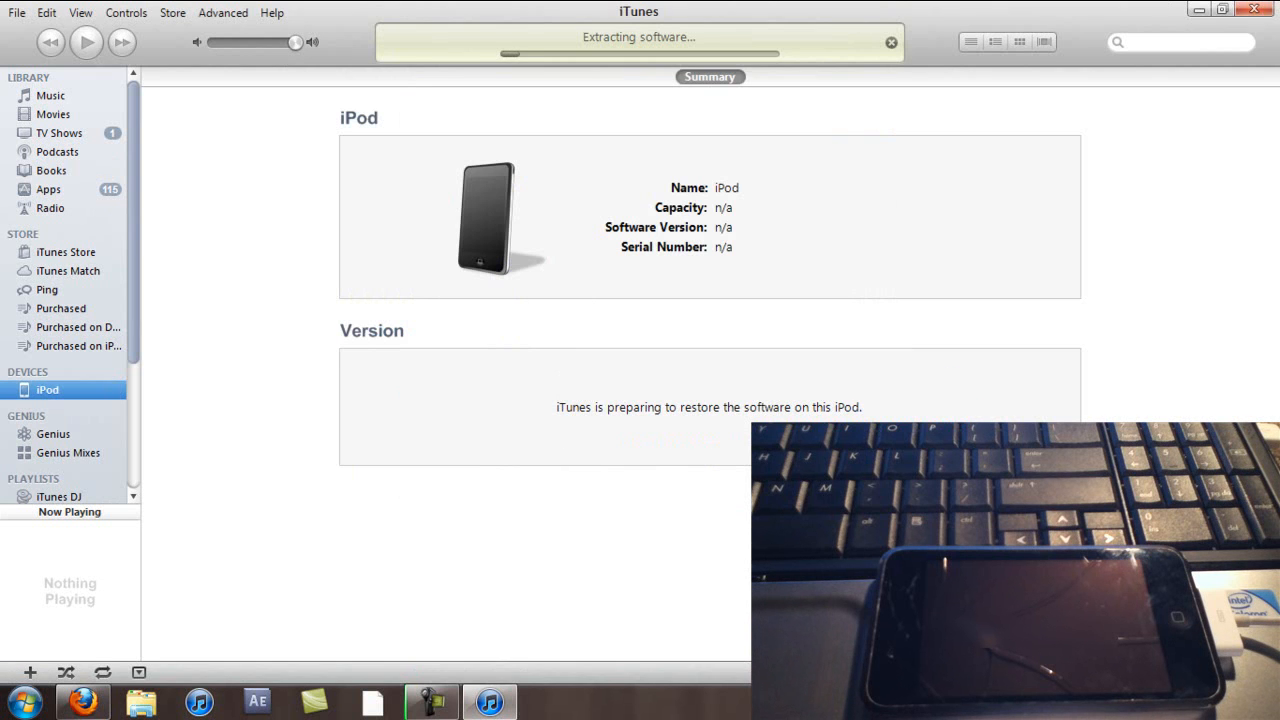